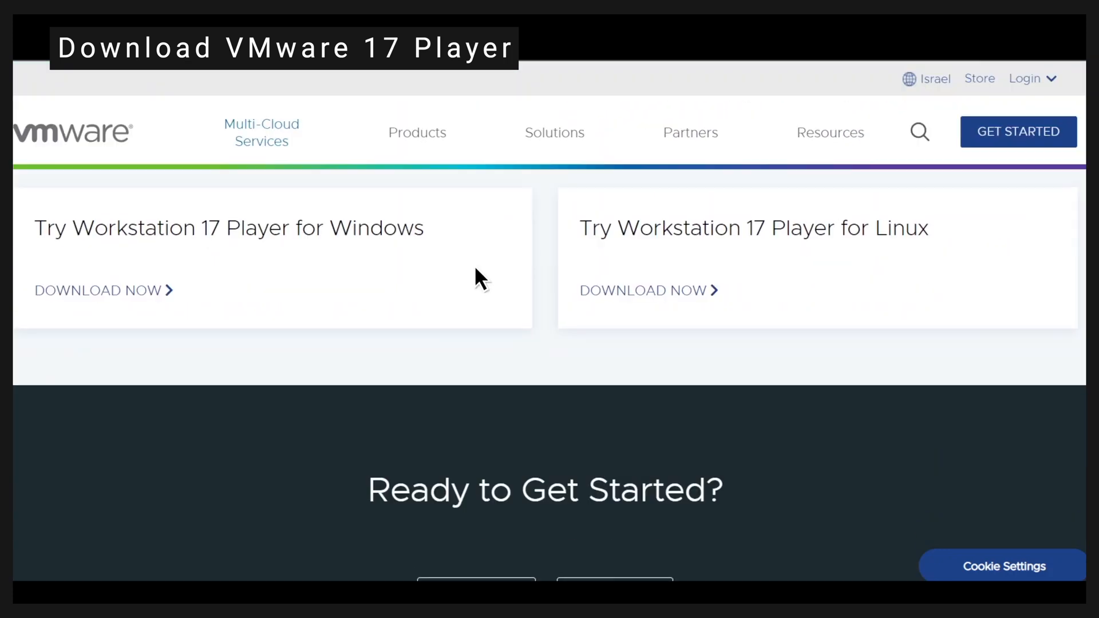
- Download Workstation 17 Player for Windows and install it, keeping the Desktop and Start Menu shortcuts
{"action": "left_click", "coordinate": [97, 290]}
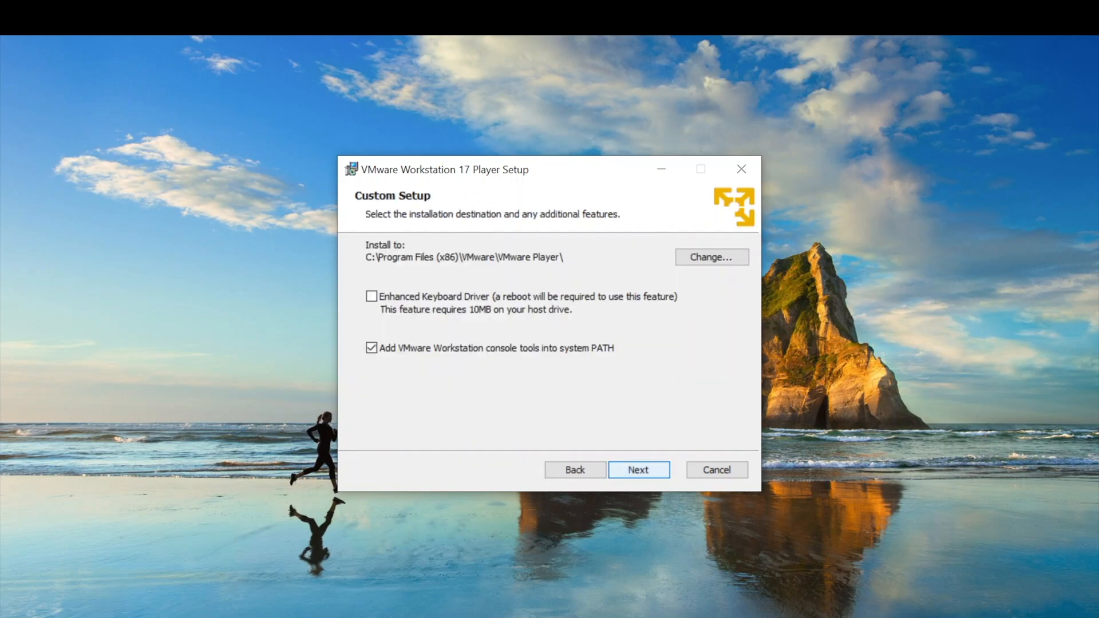
{"action": "left_click", "coordinate": [639, 470]}
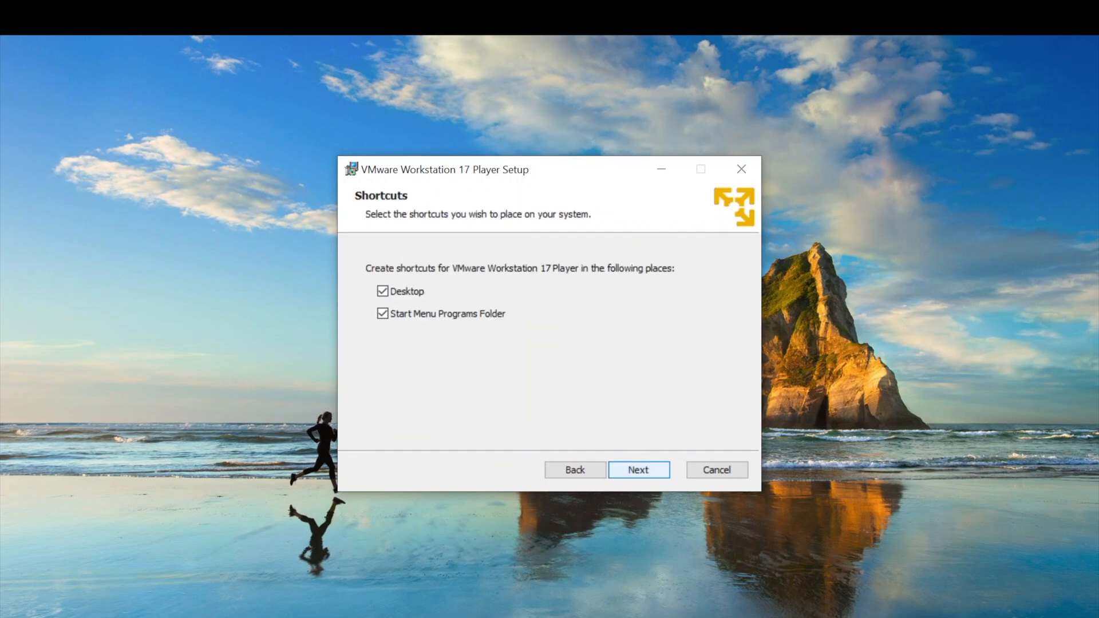
{"action": "left_click", "coordinate": [639, 469]}
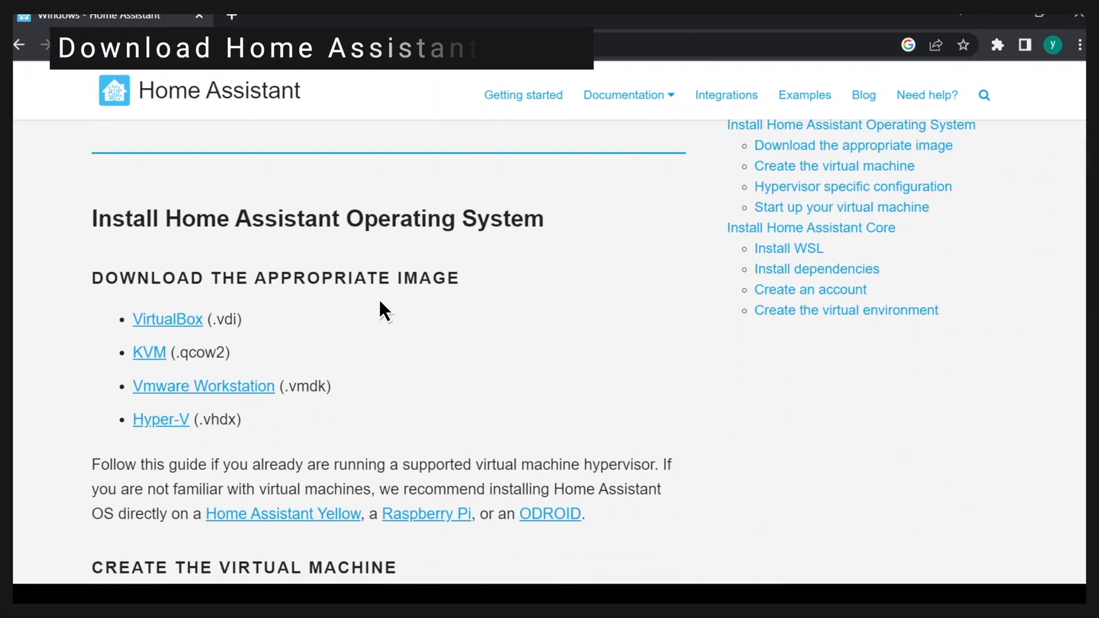
- Download the Home Assistant OS image for VMware Workstation (.vmdk)
{"action": "left_click", "coordinate": [196, 321]}
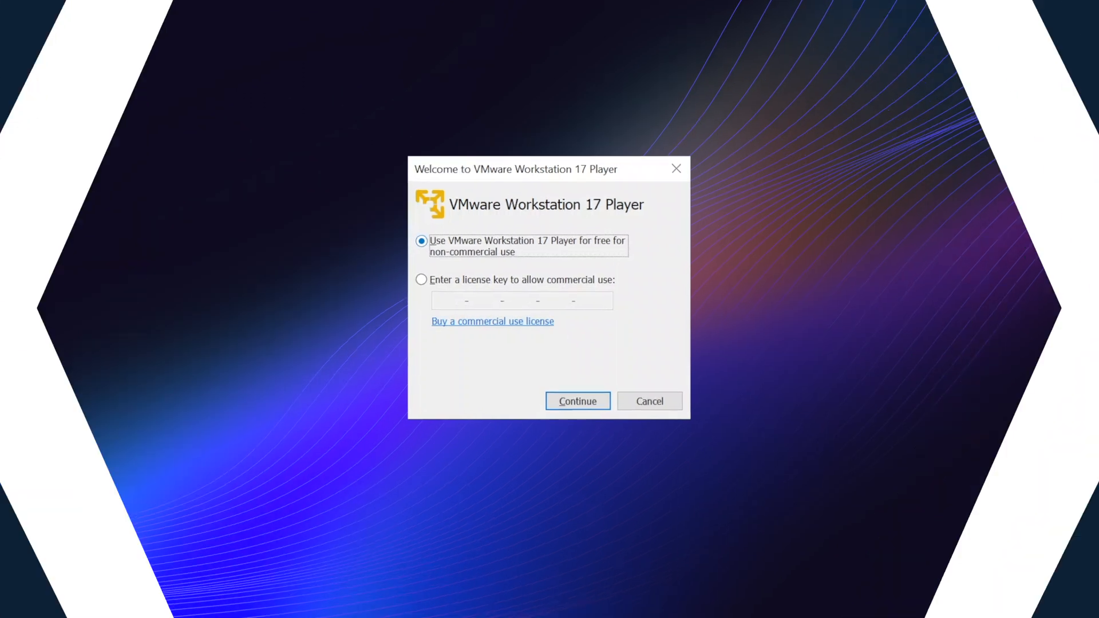
- Accept free non-commercial use, finish the welcome prompt, and start a new virtual machine
{"action": "left_click", "coordinate": [578, 401]}
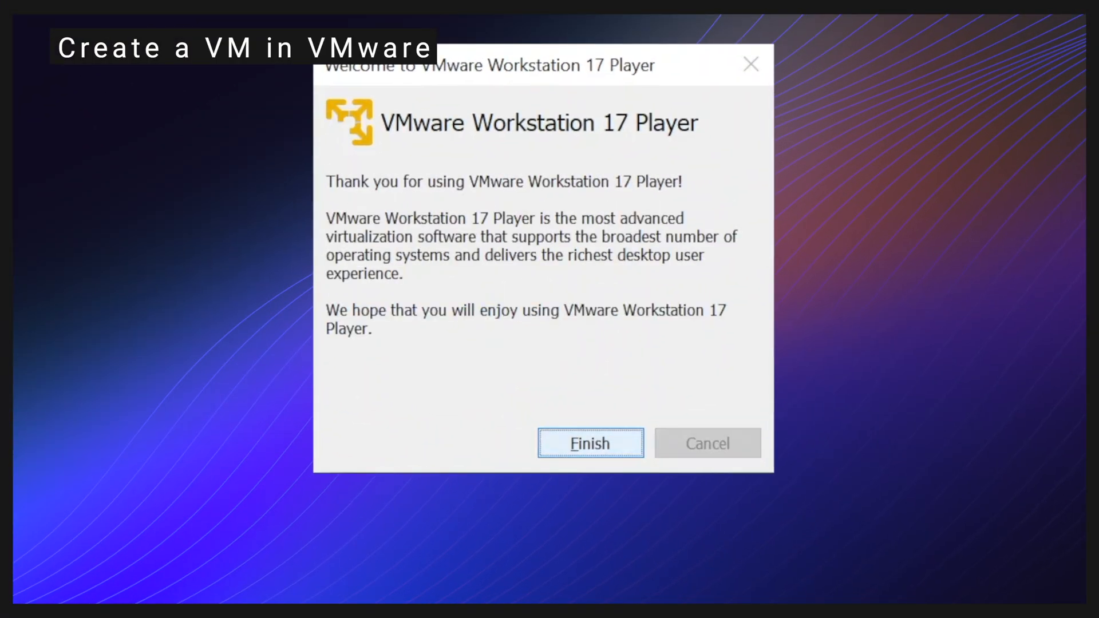
{"action": "left_click", "coordinate": [590, 443]}
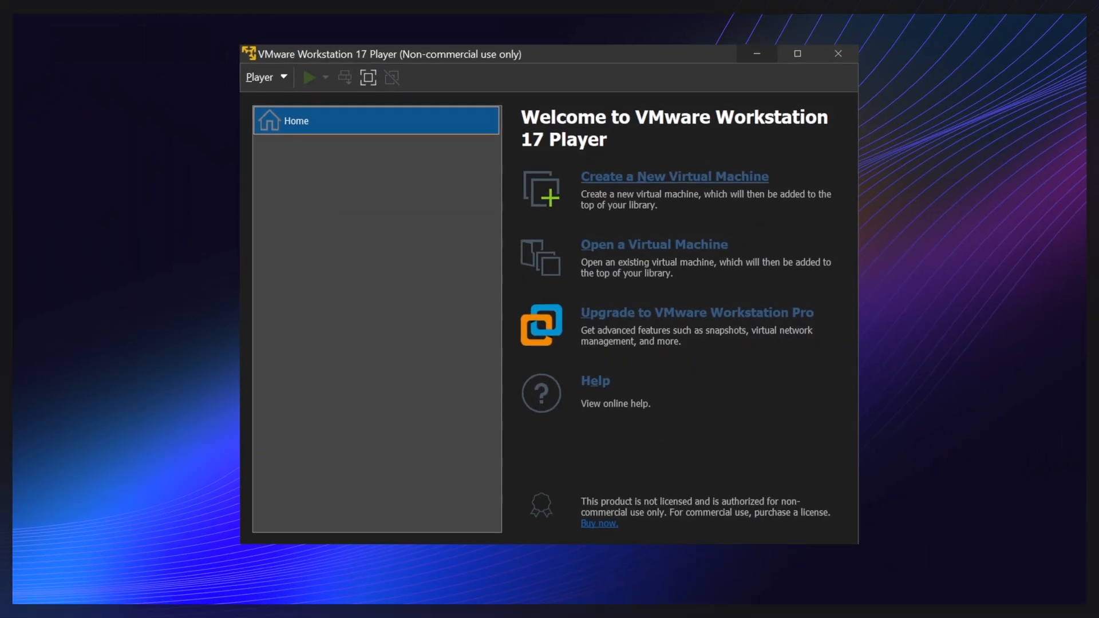
{"action": "left_click", "coordinate": [675, 176]}
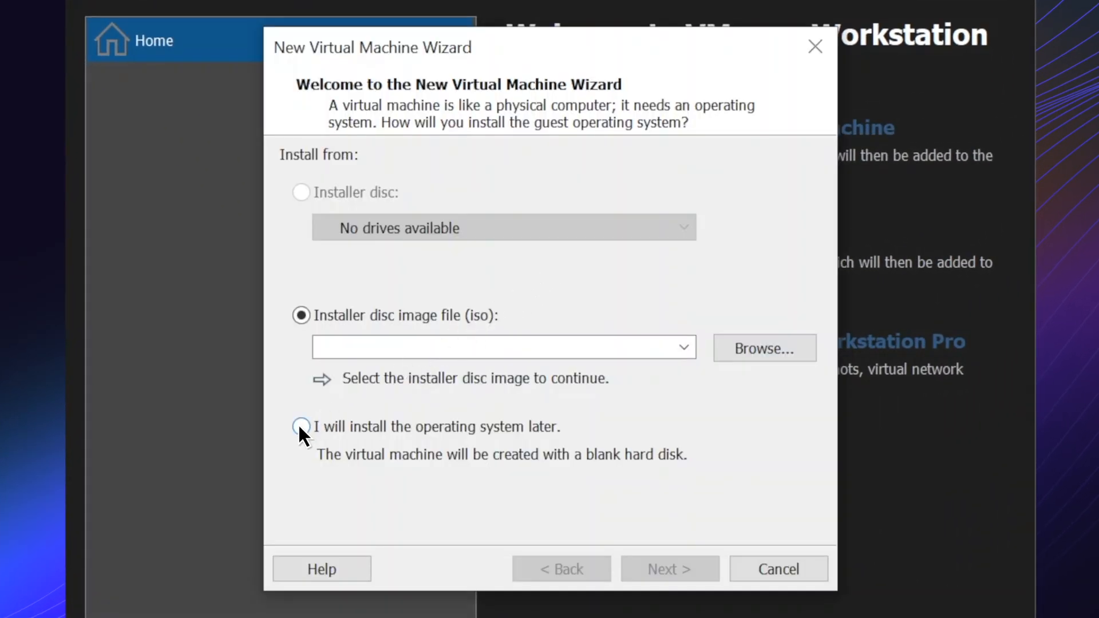
- Choose to install the OS later, with guest type Linux, Other Linux 5.x kernel 64-bit
{"action": "left_click", "coordinate": [301, 427]}
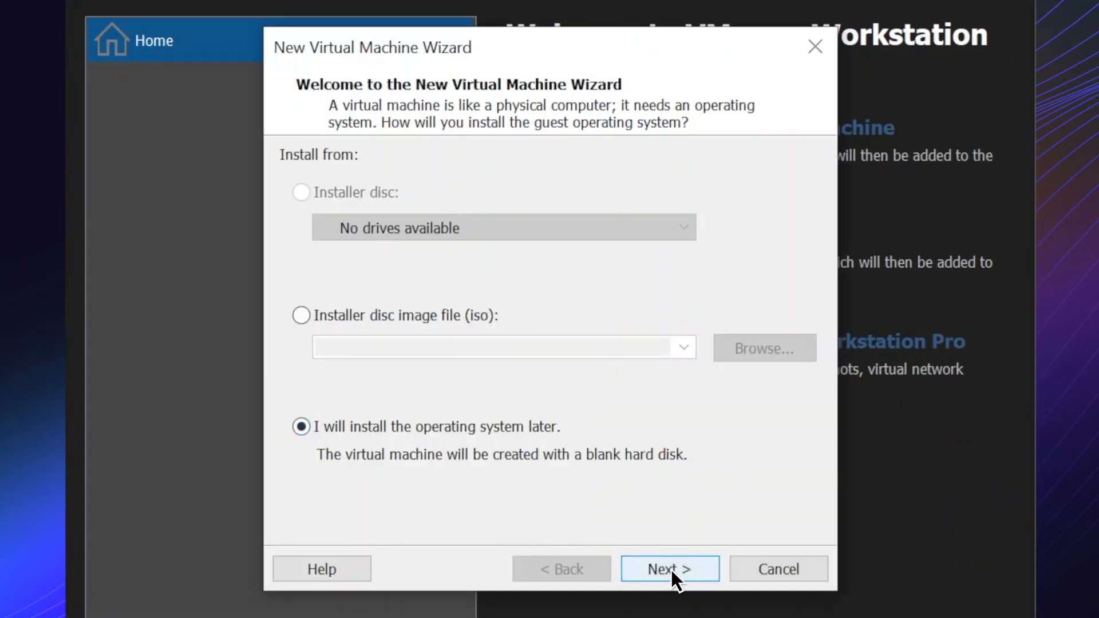
{"action": "left_click", "coordinate": [669, 569]}
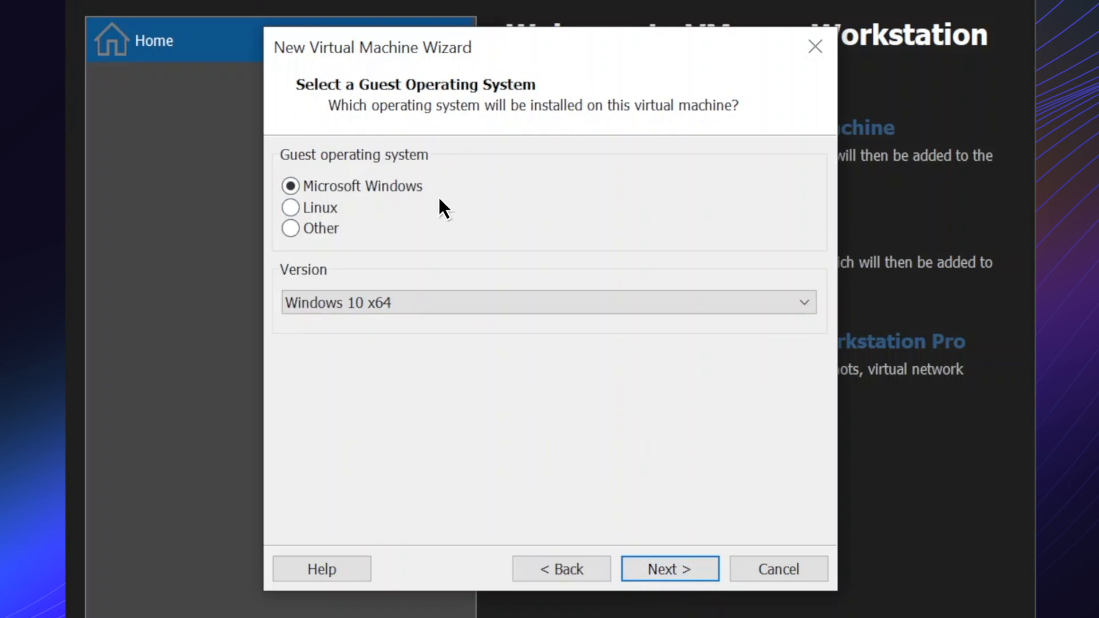
{"action": "left_click", "coordinate": [290, 208]}
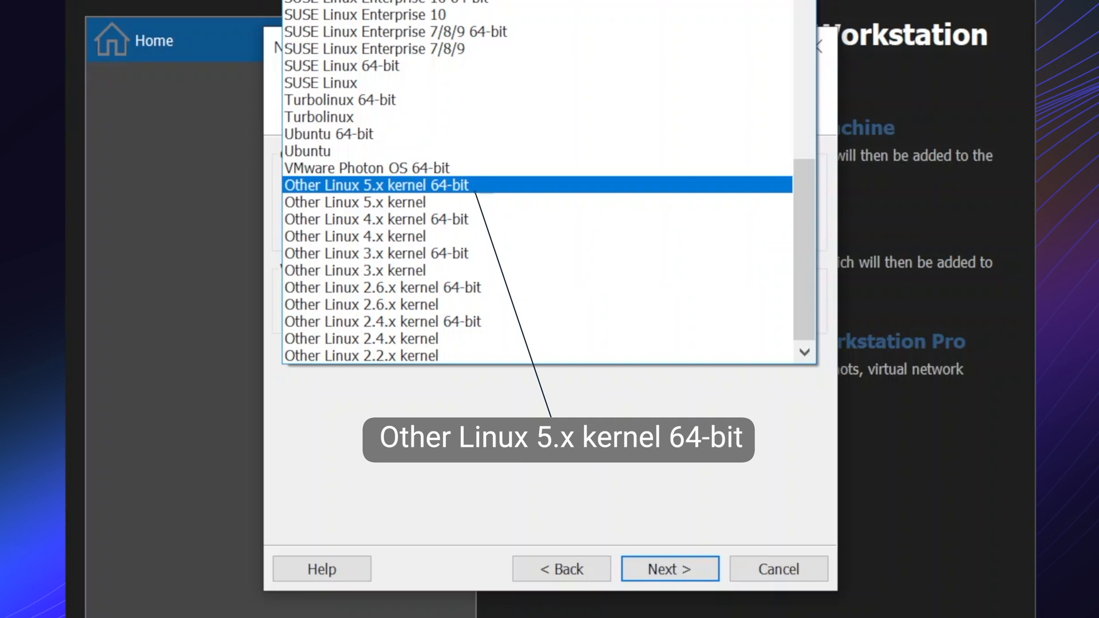
{"action": "left_click", "coordinate": [670, 569]}
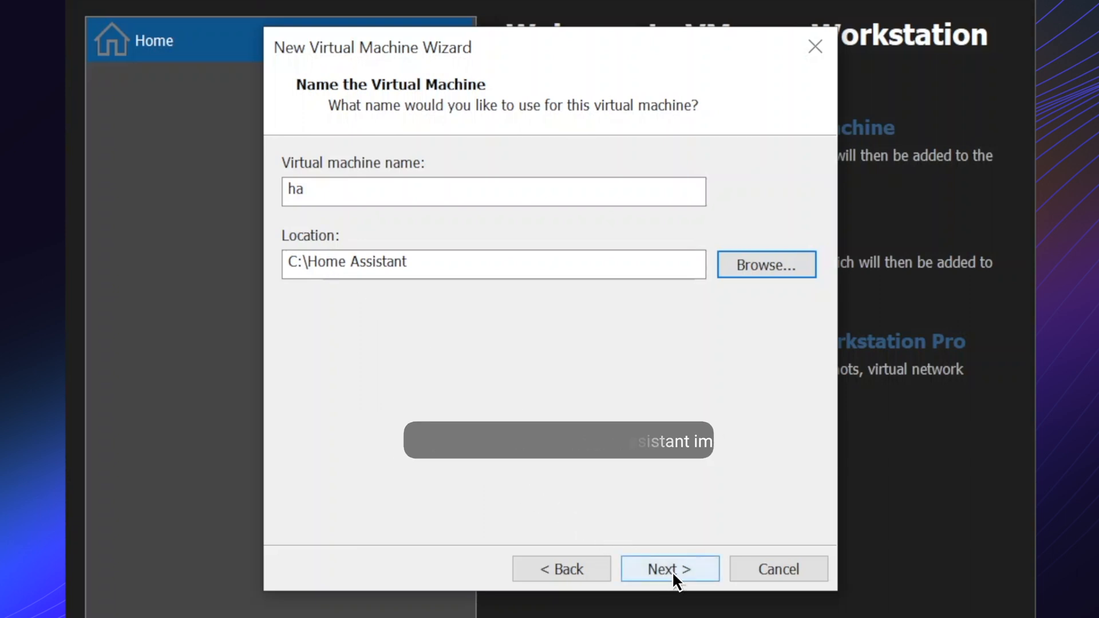
- Name the VM ha in C:\Home Assistant and store its 32 GB disk as a single file
{"action": "left_click", "coordinate": [668, 568]}
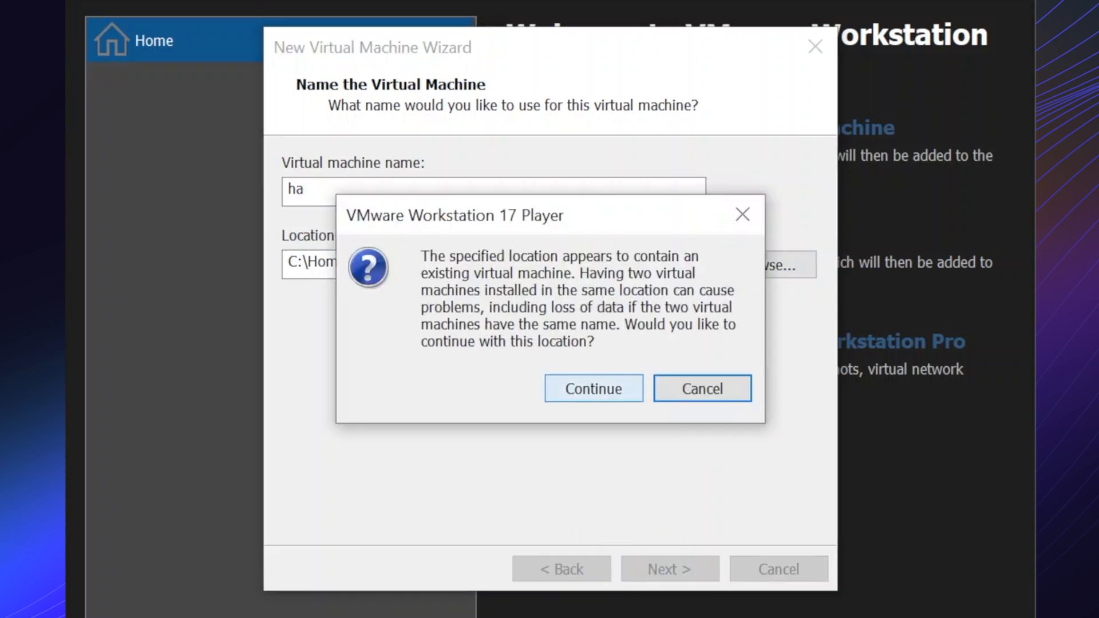
{"action": "left_click", "coordinate": [594, 388]}
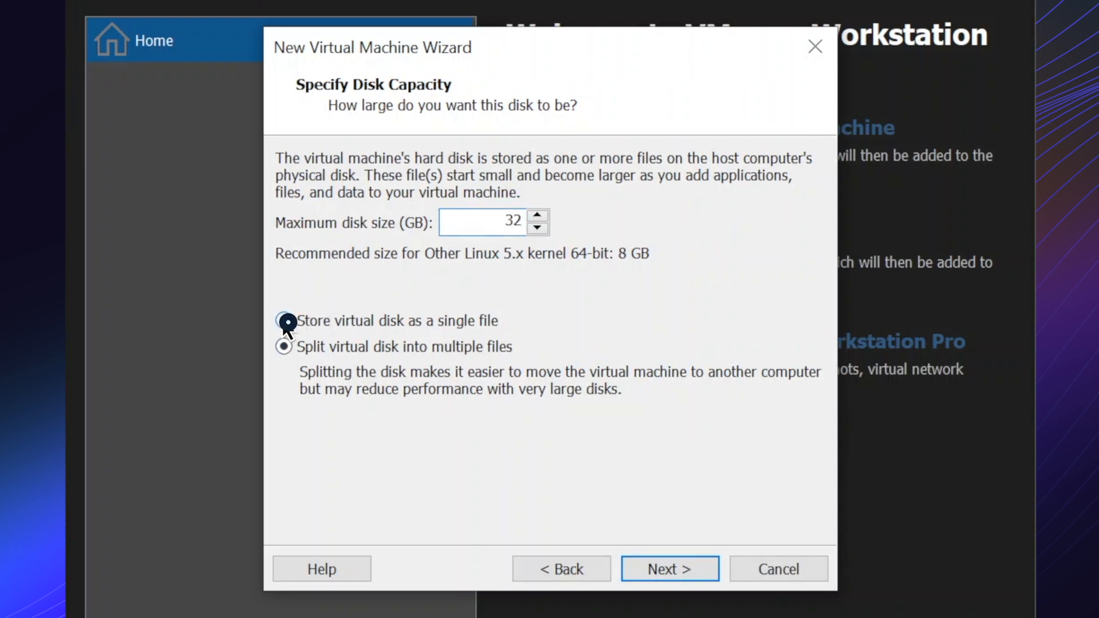
{"action": "left_click", "coordinate": [284, 321]}
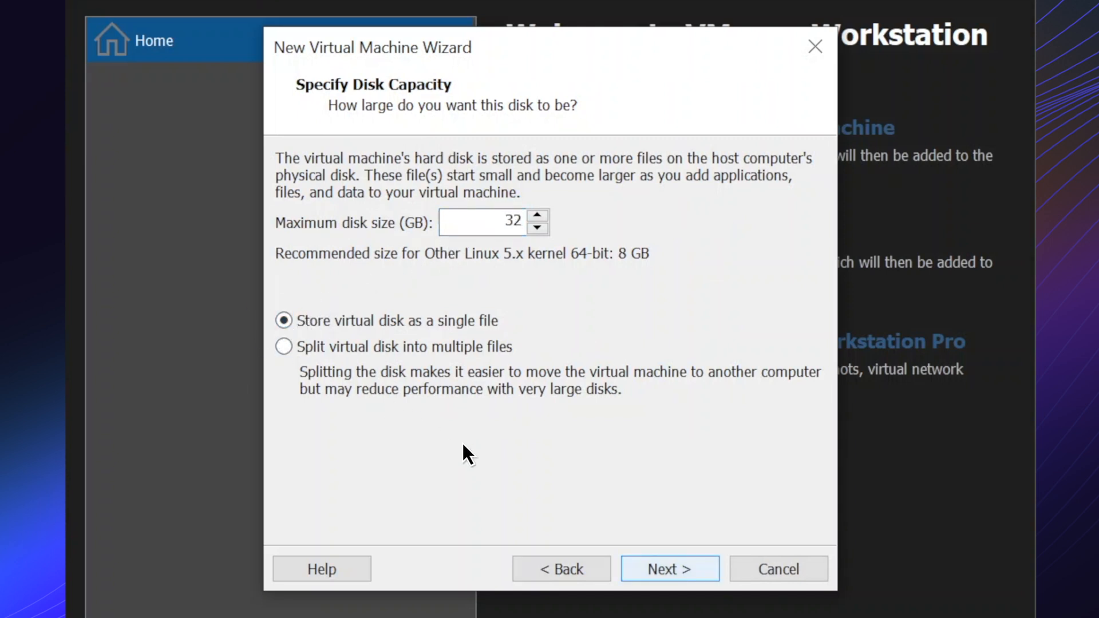
{"action": "left_click", "coordinate": [670, 569]}
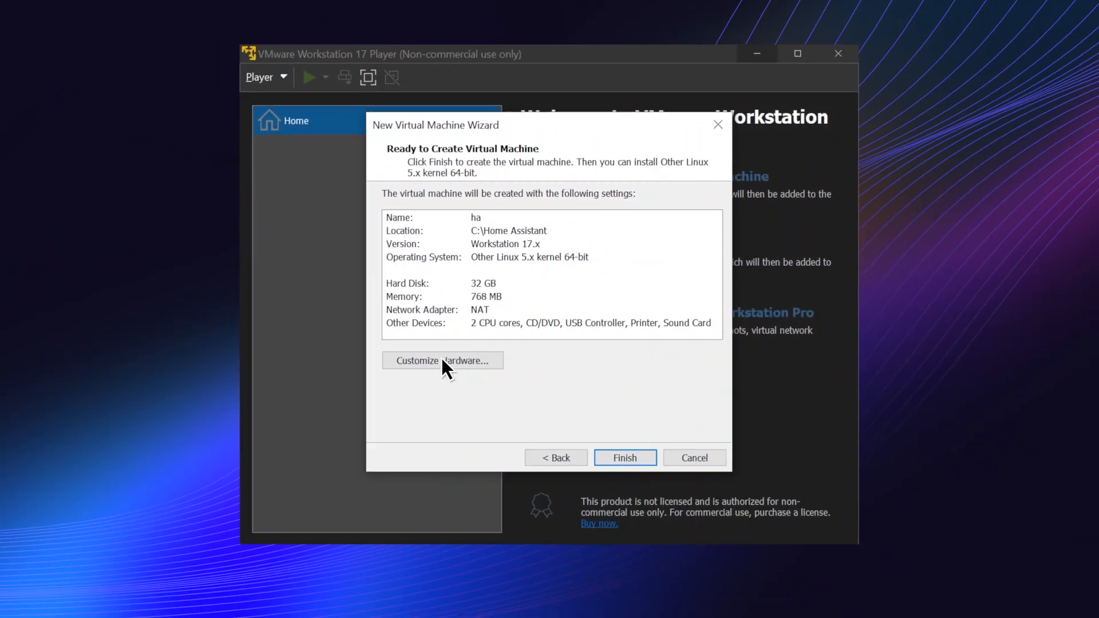
- Give the VM 2048 MB memory, disable CD/DVD connect at power on, and bridge the network adapter
{"action": "left_click", "coordinate": [442, 360]}
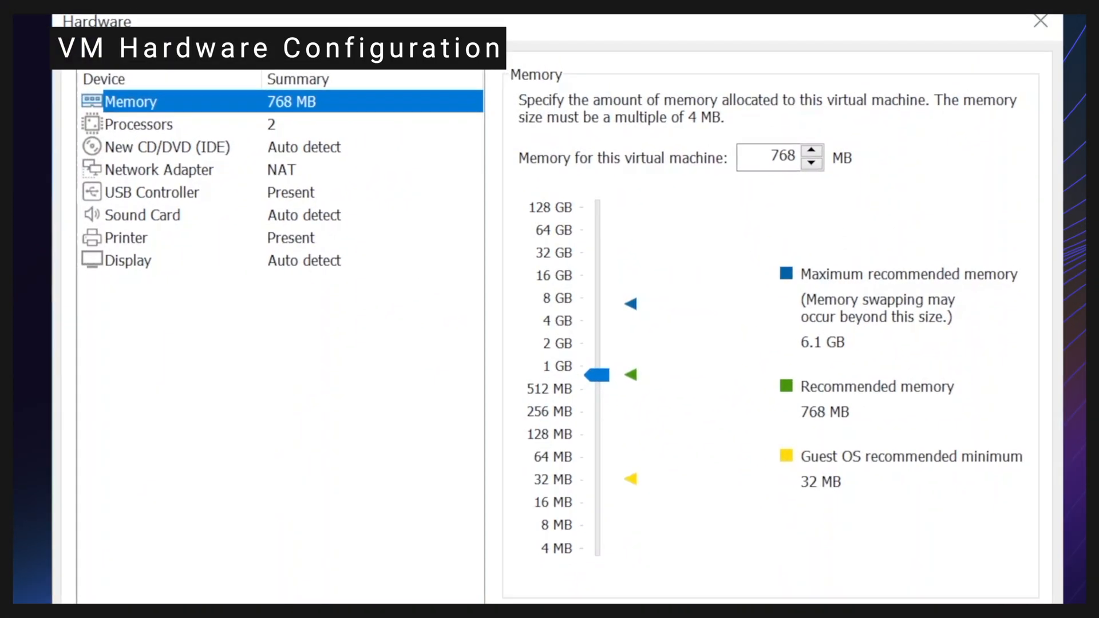
{"action": "left_click_drag", "start_coordinate": [597, 375], "coordinate": [596, 343]}
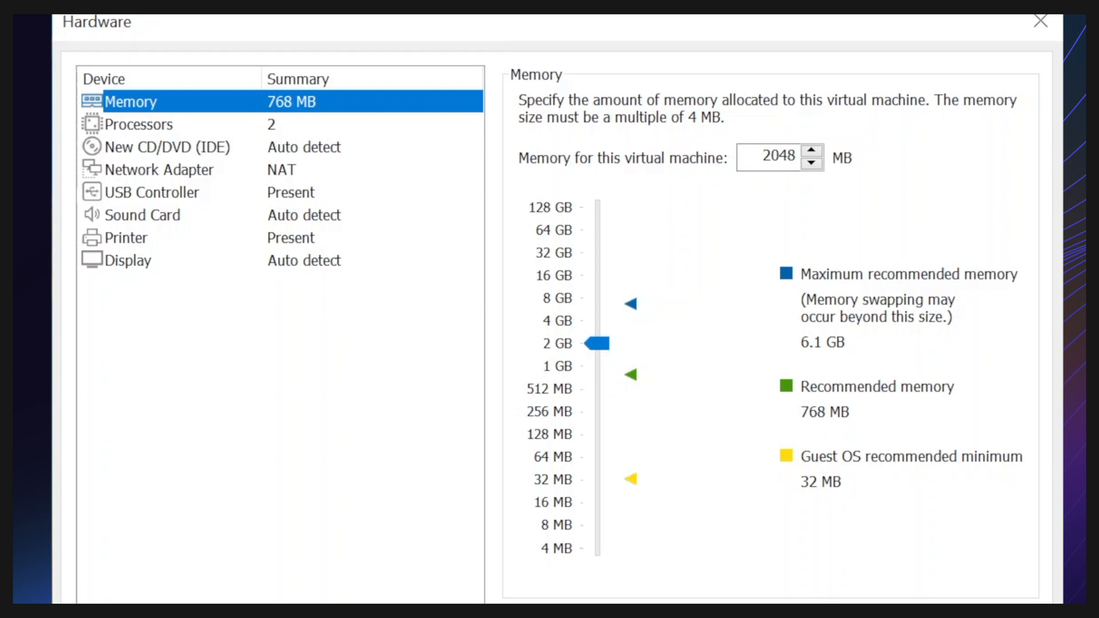
{"action": "left_click", "coordinate": [165, 147]}
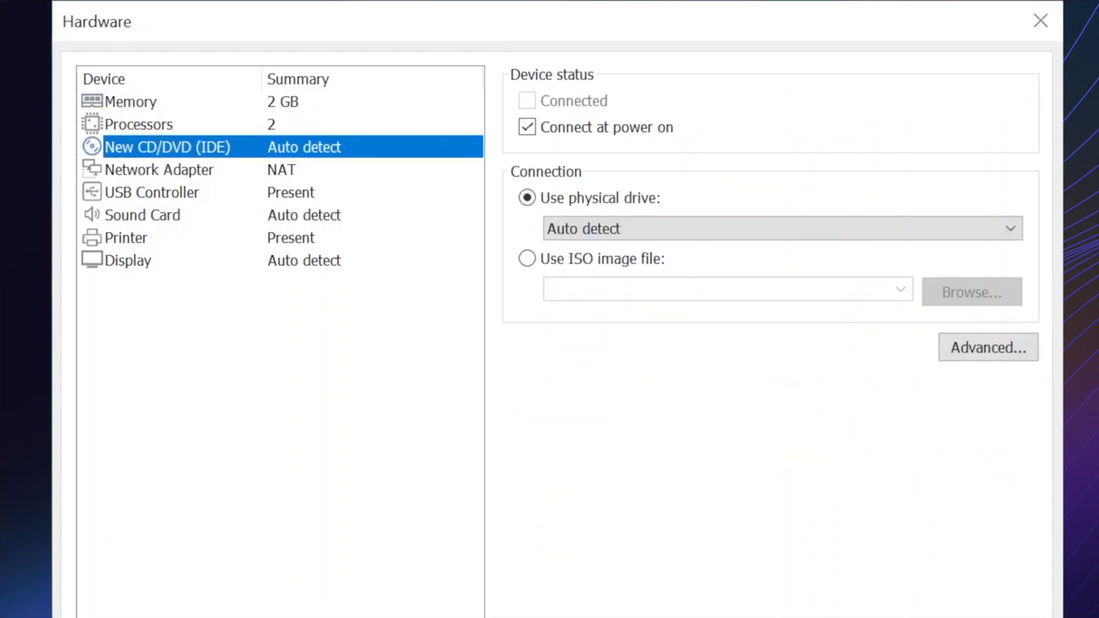
{"action": "left_click", "coordinate": [526, 126]}
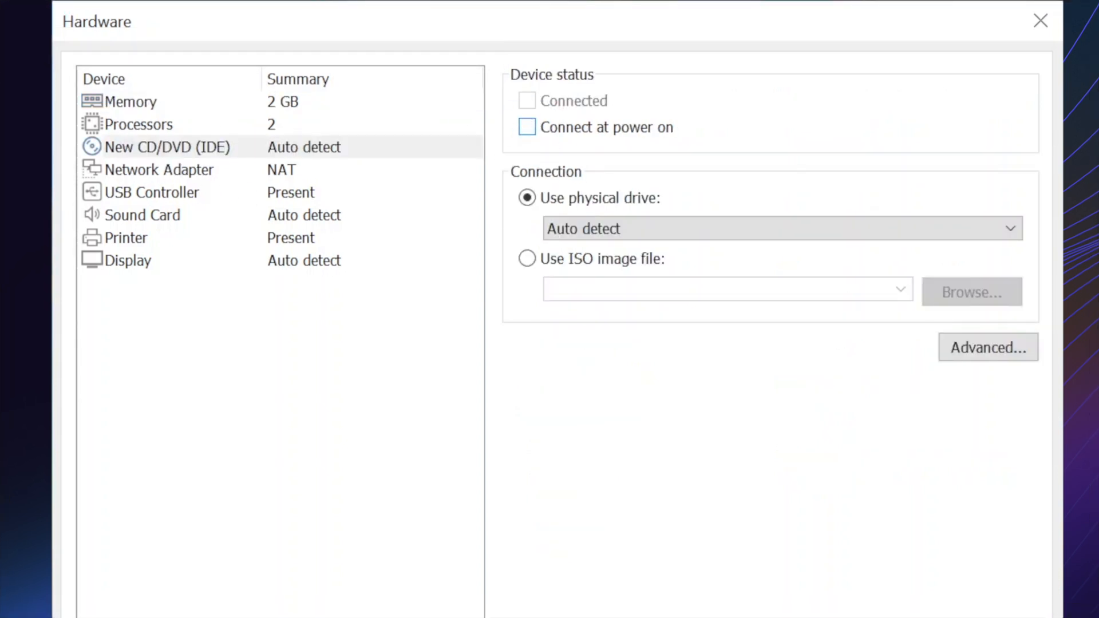
{"action": "mouse_move", "coordinate": [153, 181]}
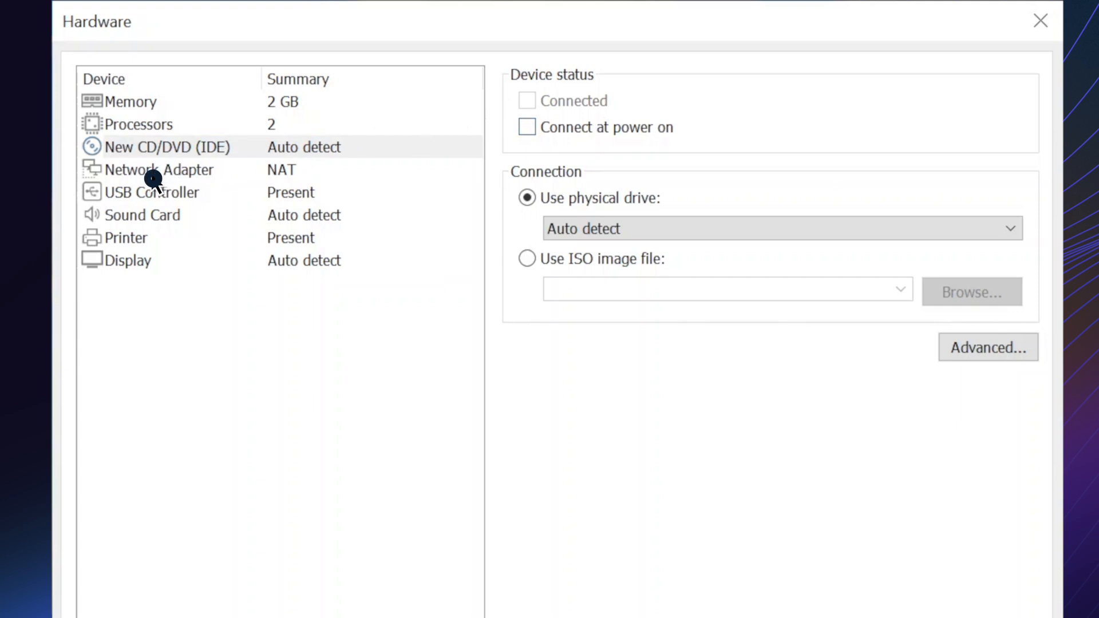
{"action": "left_click", "coordinate": [160, 170]}
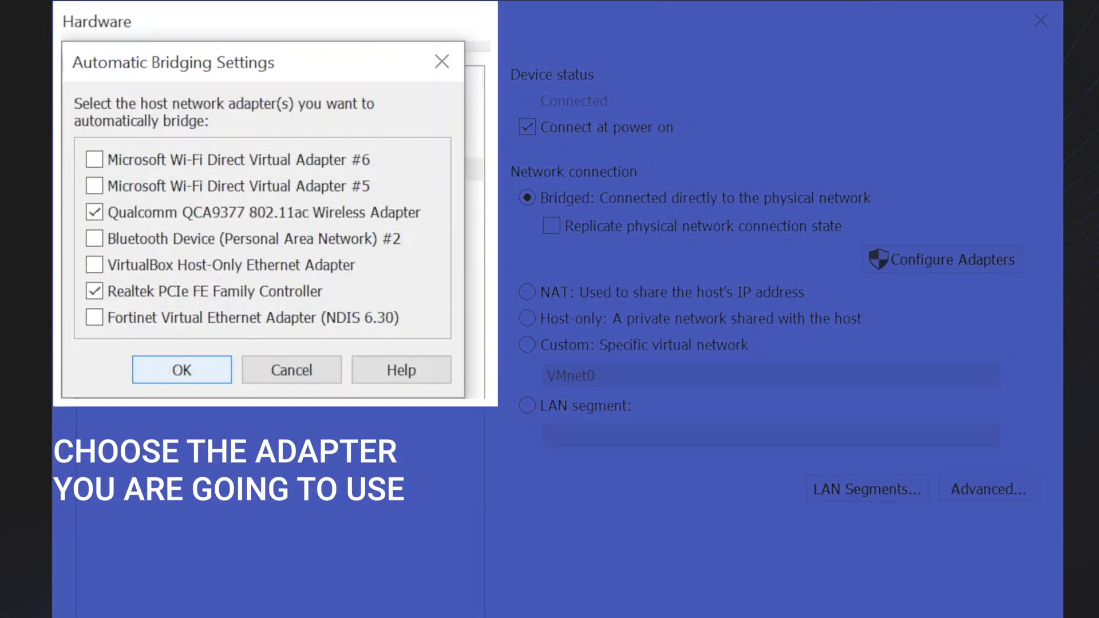
{"action": "left_click", "coordinate": [181, 370]}
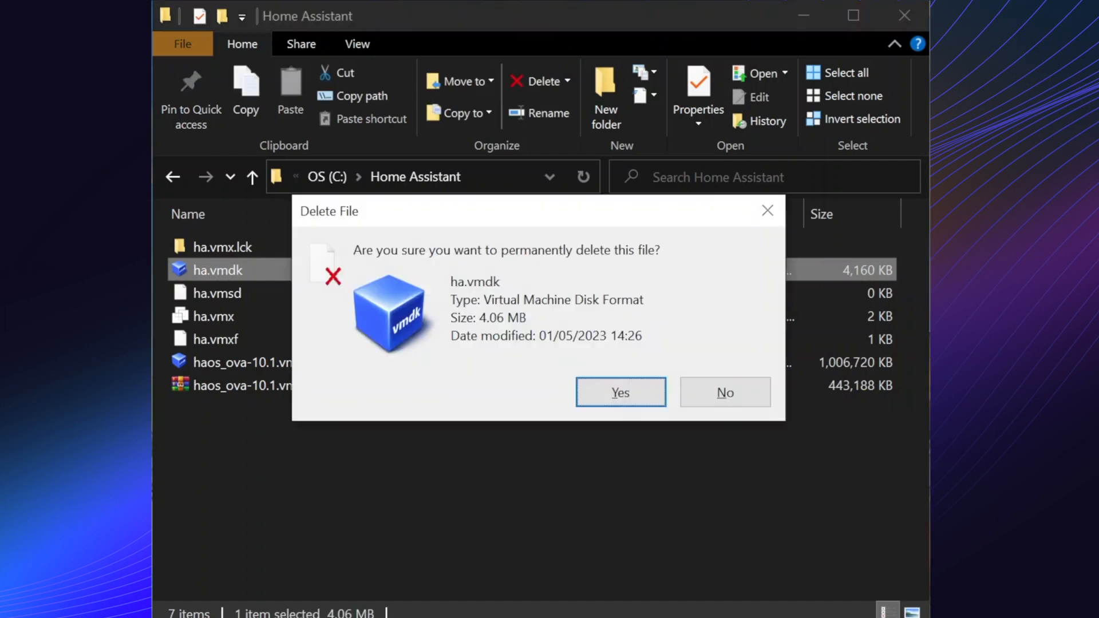
- Permanently delete ha.vmdk, leaving haos_ova-10.1.vmdk selected in the Home Assistant folder
{"action": "left_click", "coordinate": [620, 392]}
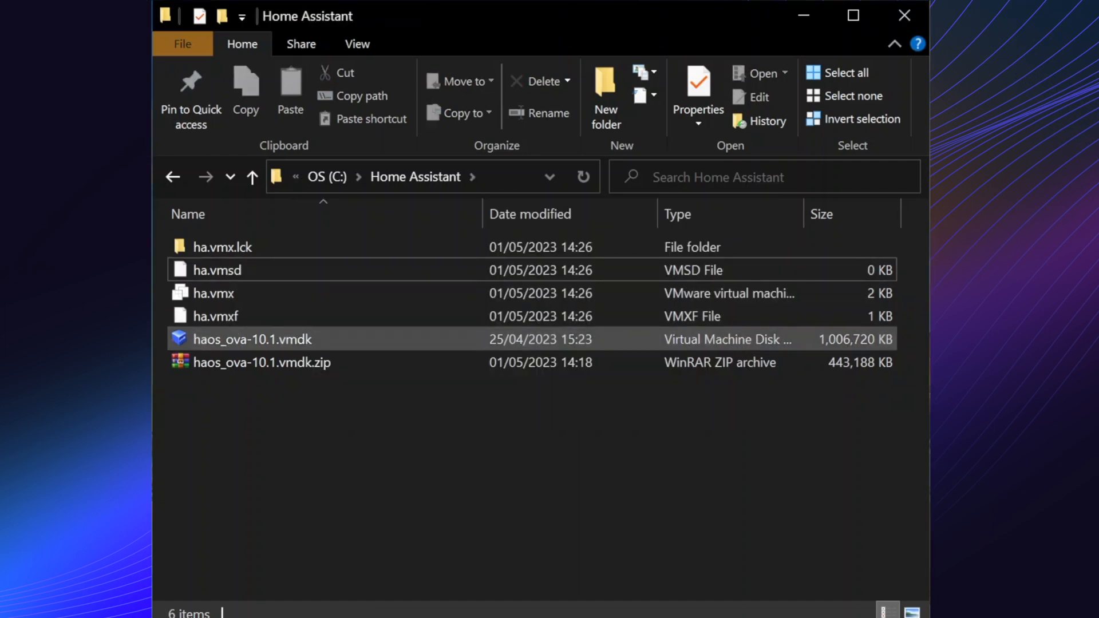
{"action": "left_click", "coordinate": [252, 339]}
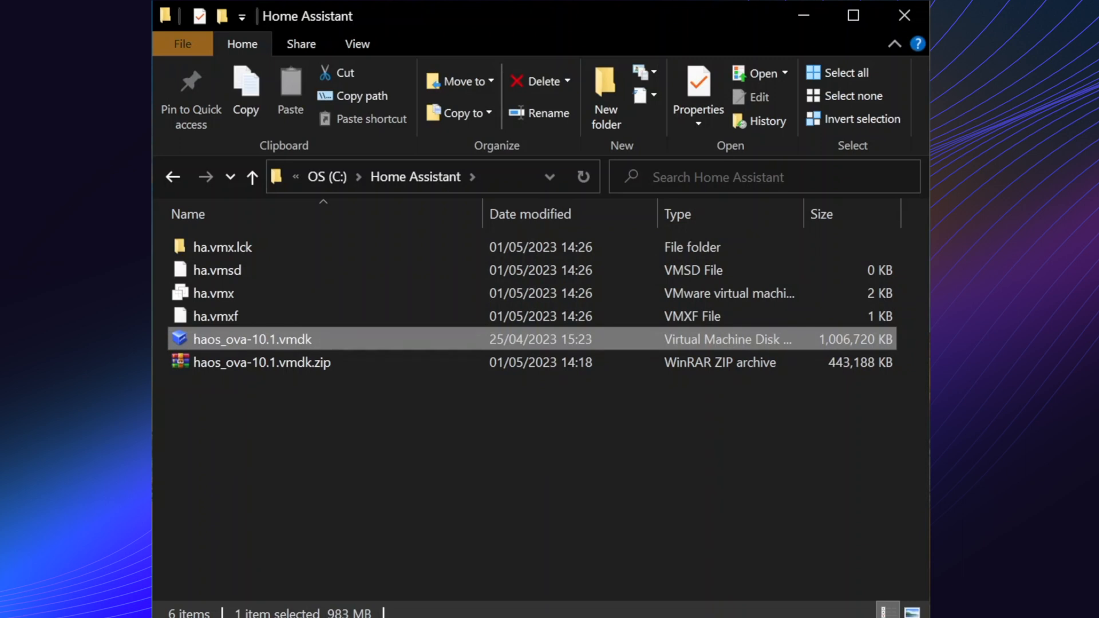
{"action": "left_click", "coordinate": [549, 113]}
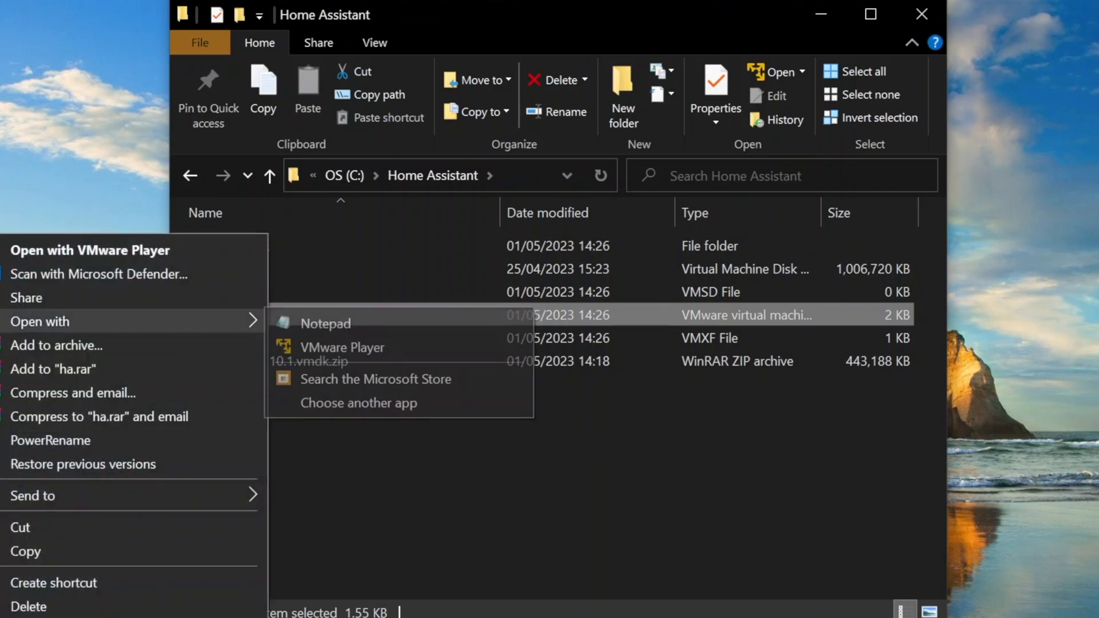
- Add firmware = "efi" as the second line of ha.vmx in Notepad, then launch the VM
{"action": "left_click", "coordinate": [325, 324]}
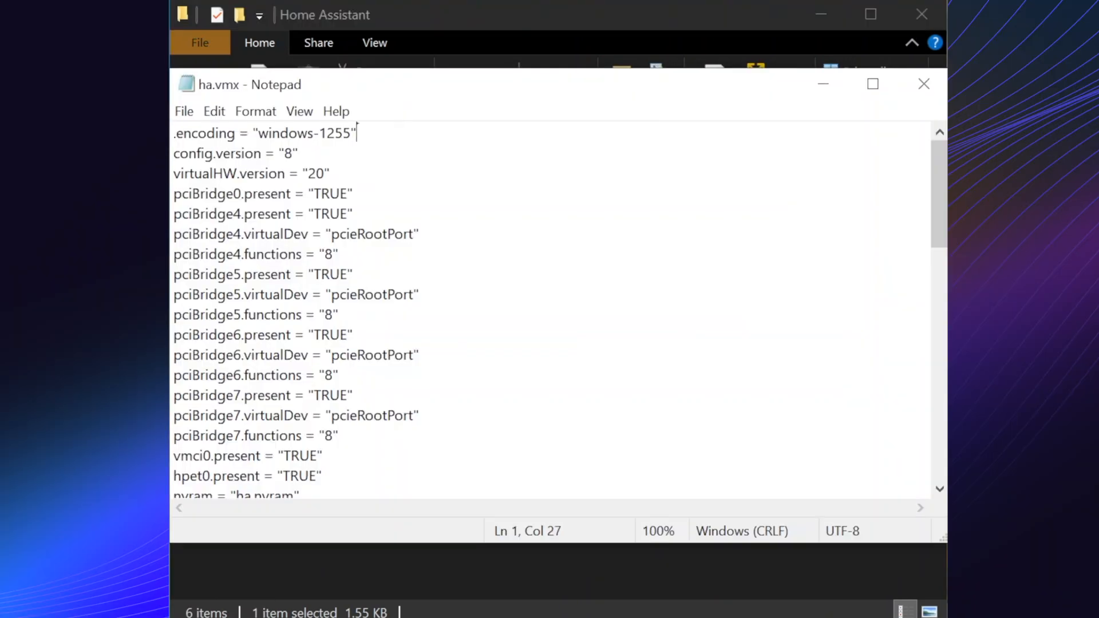
{"action": "type", "text": "firmware = \""}
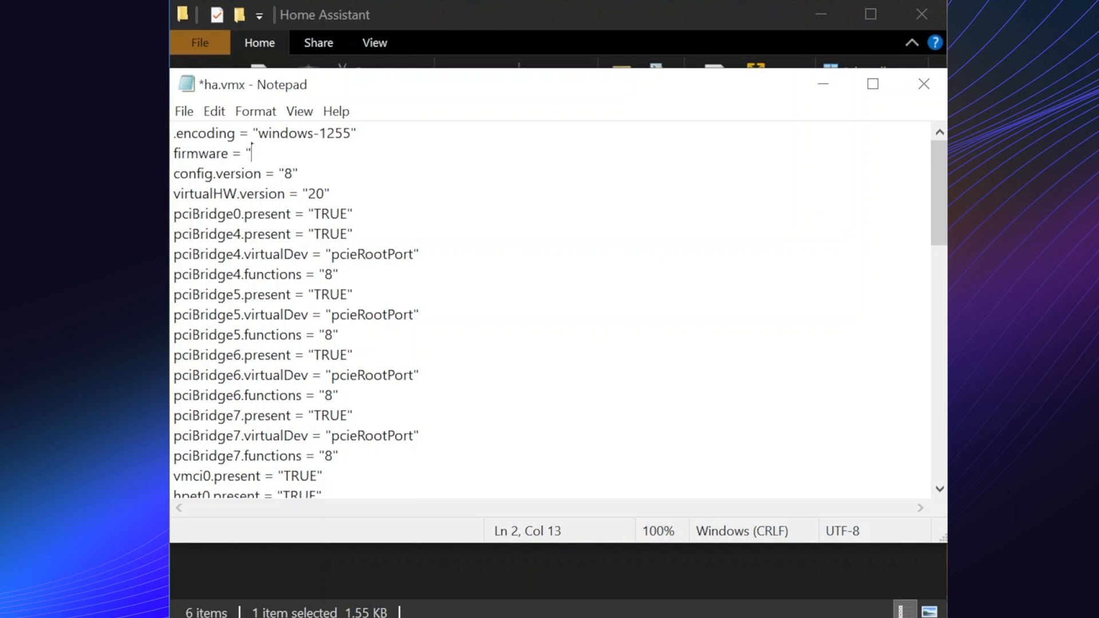
{"action": "left_click", "coordinate": [924, 83]}
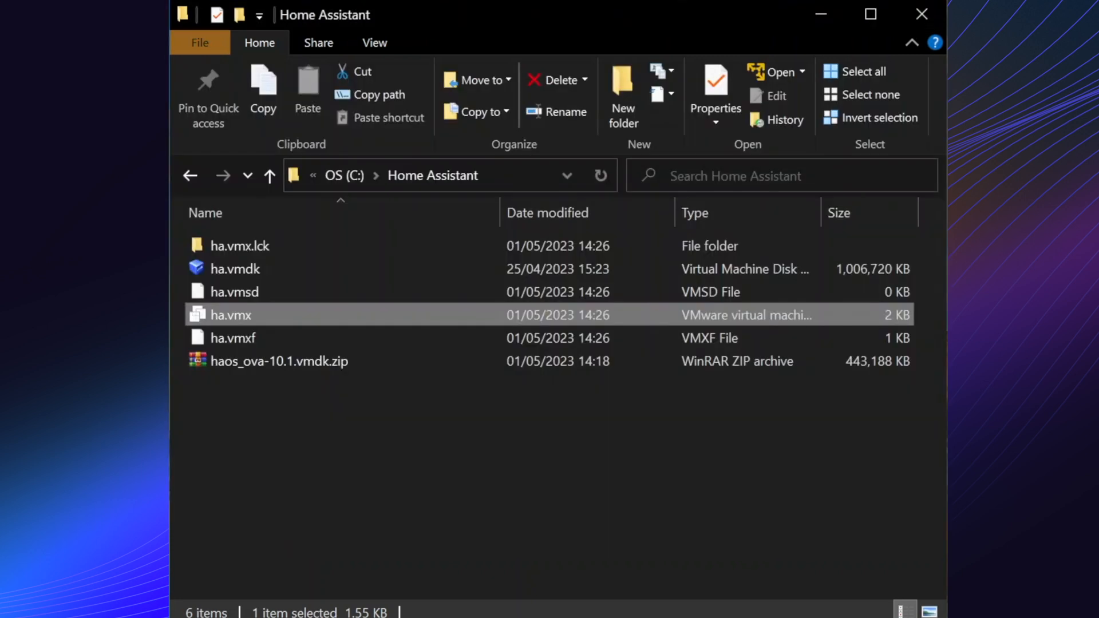
{"action": "double_click", "coordinate": [230, 315]}
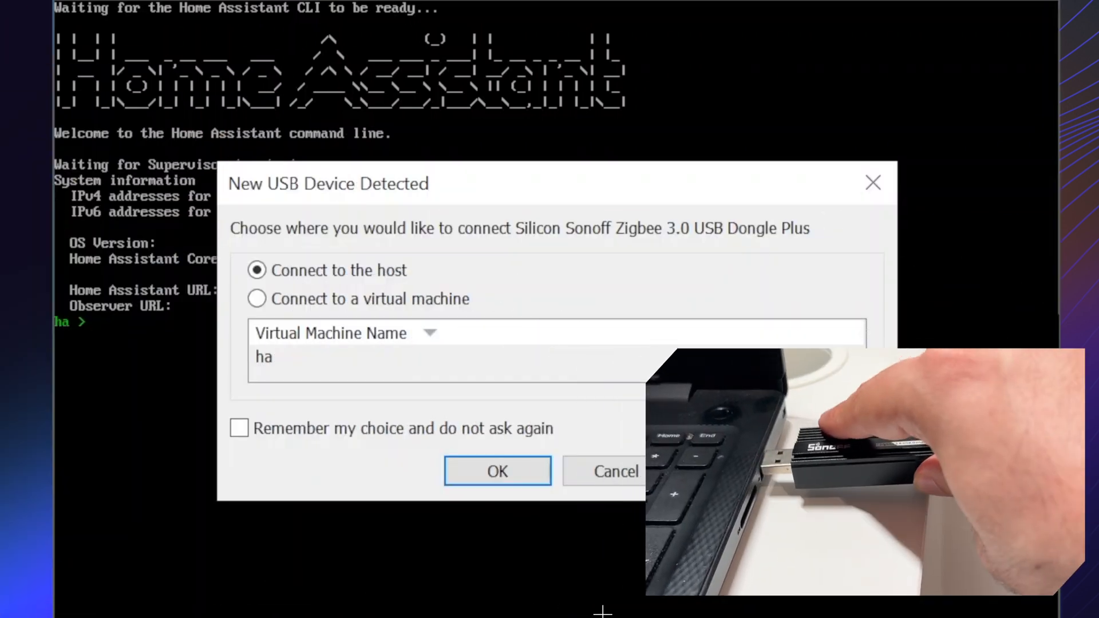
- Connect the Sonoff Zigbee dongle and CSR8510 Bluetooth adapter to VM ha, remembering the choice
{"action": "left_click", "coordinate": [256, 298]}
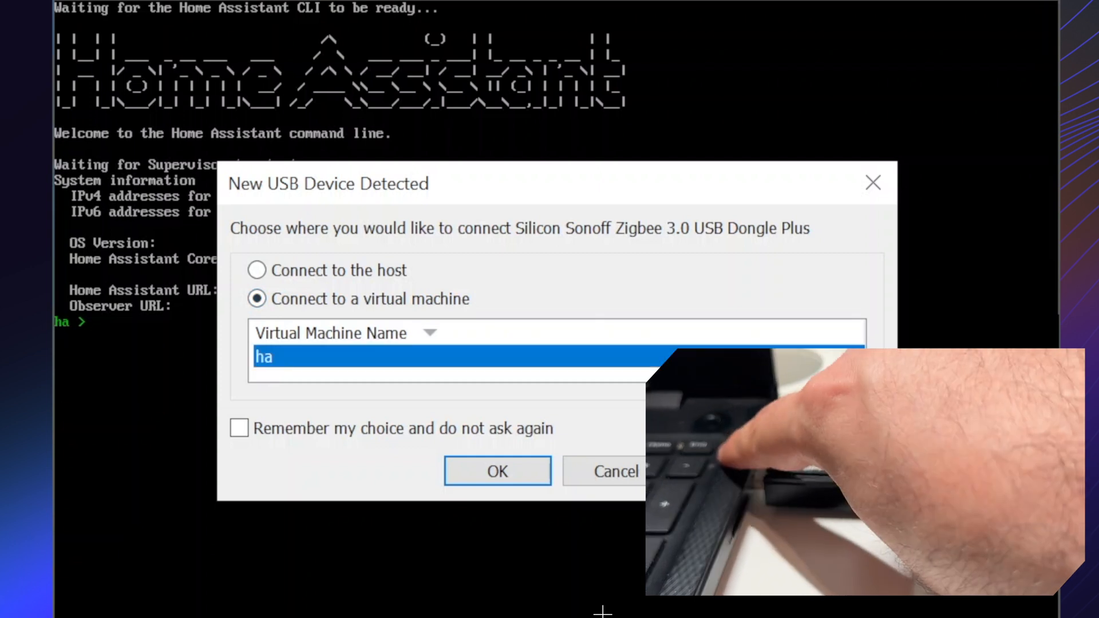
{"action": "left_click", "coordinate": [239, 428]}
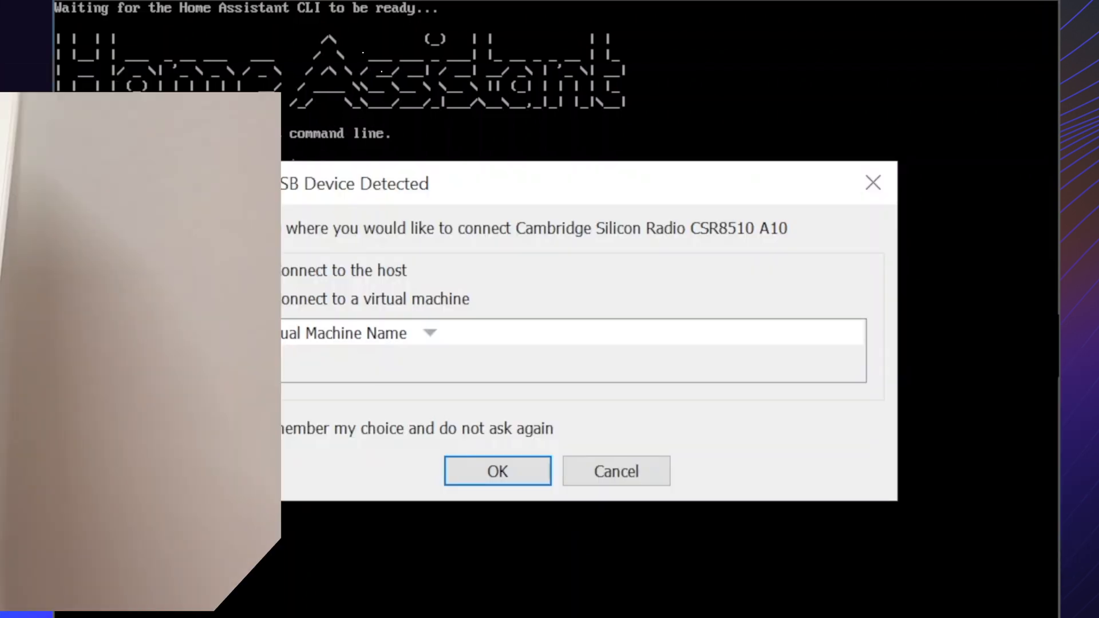
{"action": "left_click", "coordinate": [256, 300]}
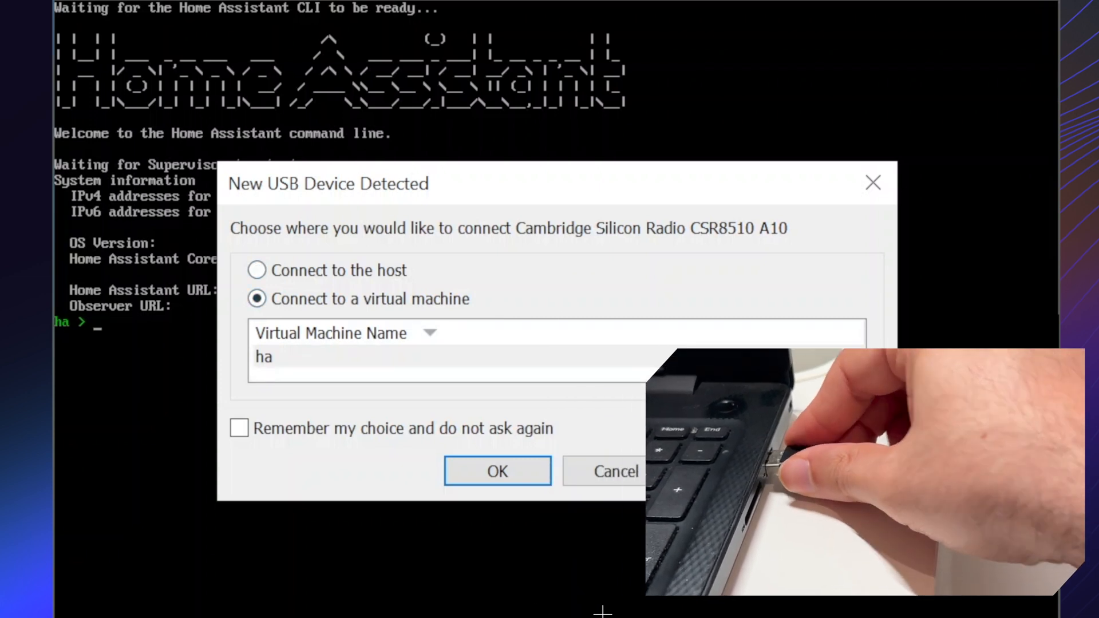
{"action": "left_click", "coordinate": [239, 429]}
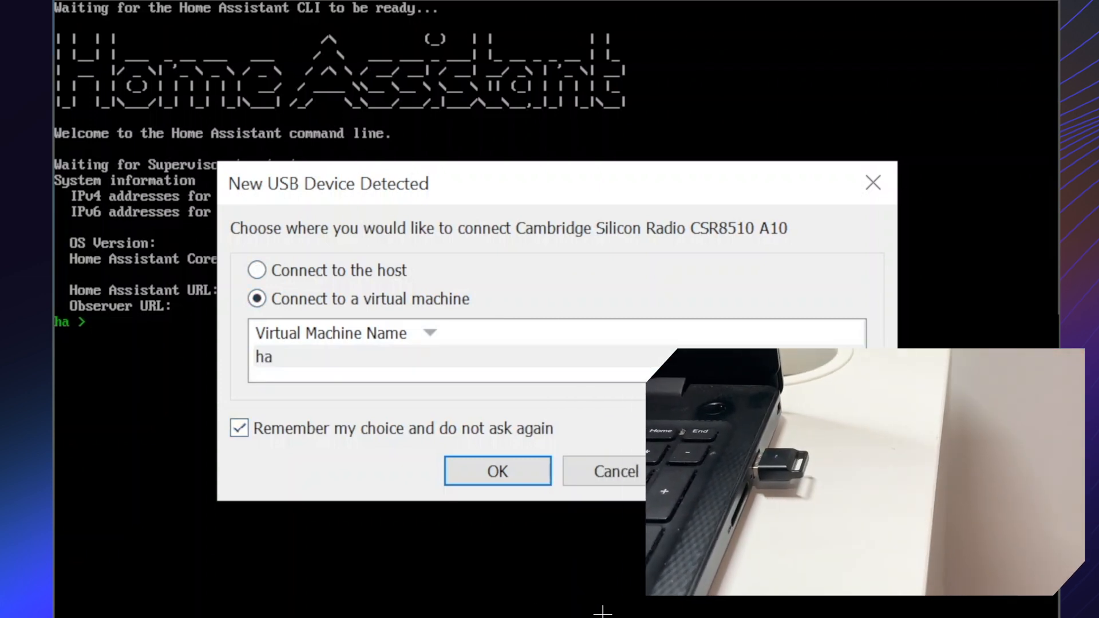
{"action": "left_click", "coordinate": [498, 472]}
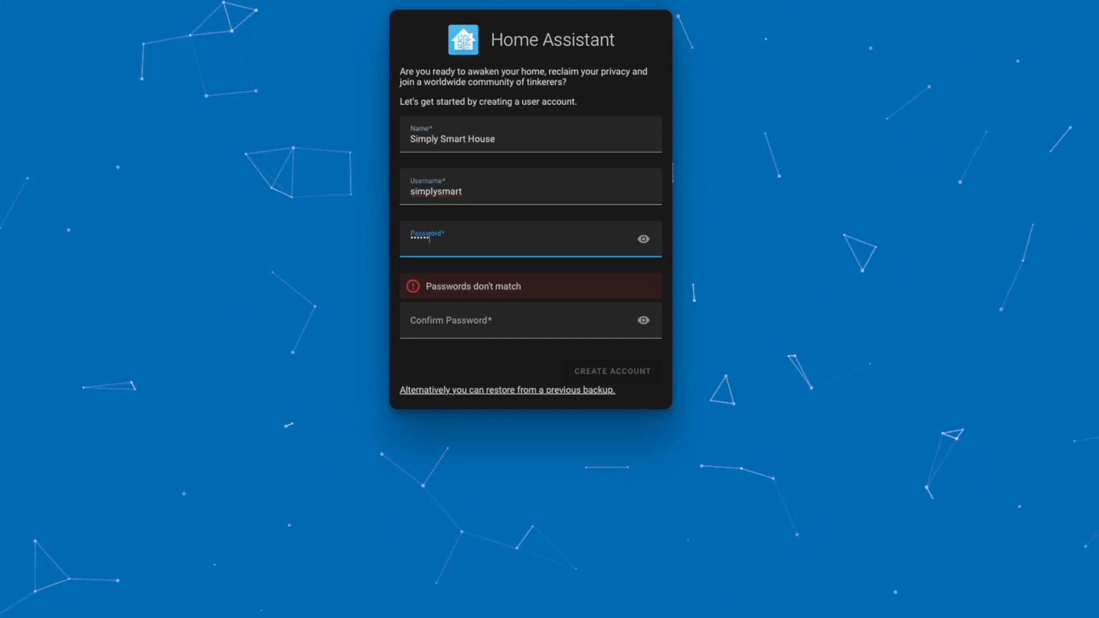
- Create the user account, detect the Amsterdam home location, pass analytics, and finish onboarding
{"action": "left_click", "coordinate": [612, 371]}
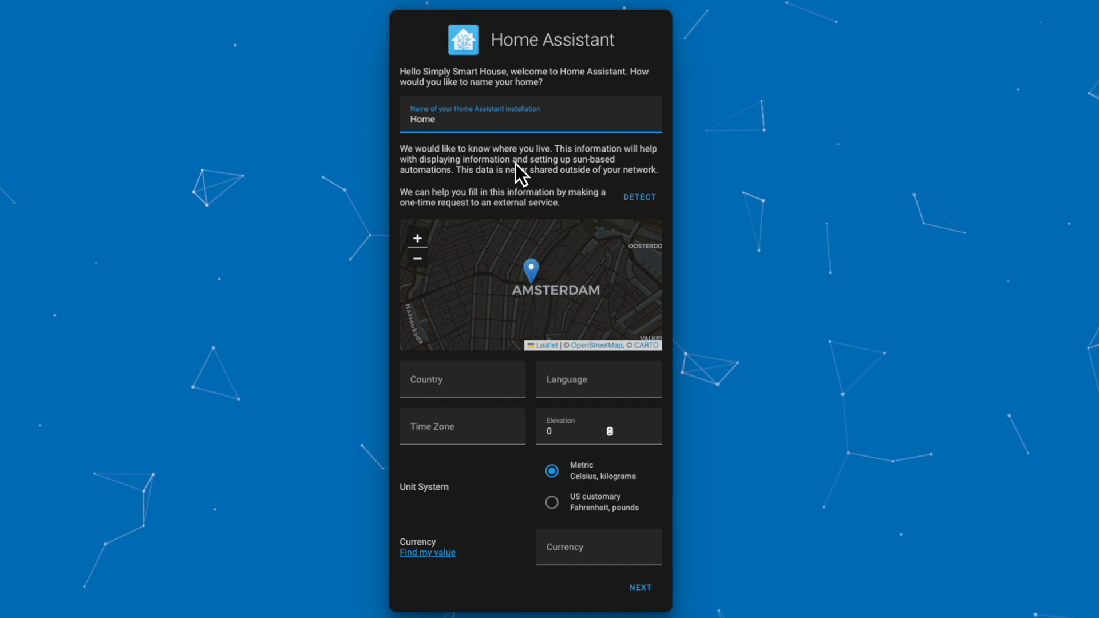
{"action": "left_click", "coordinate": [640, 197]}
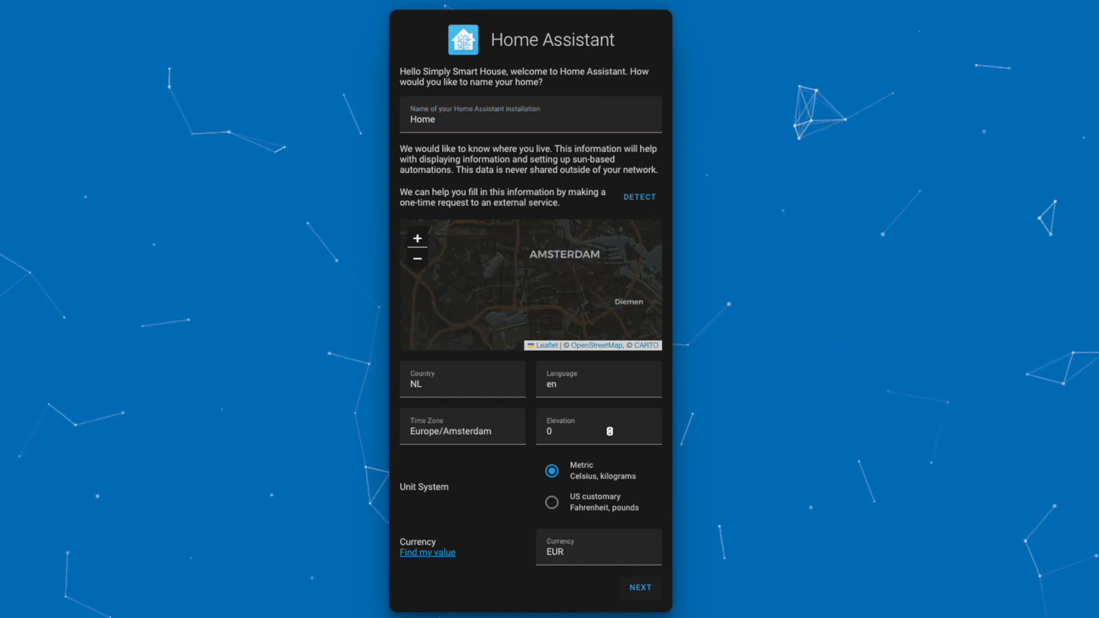
{"action": "left_click", "coordinate": [640, 588]}
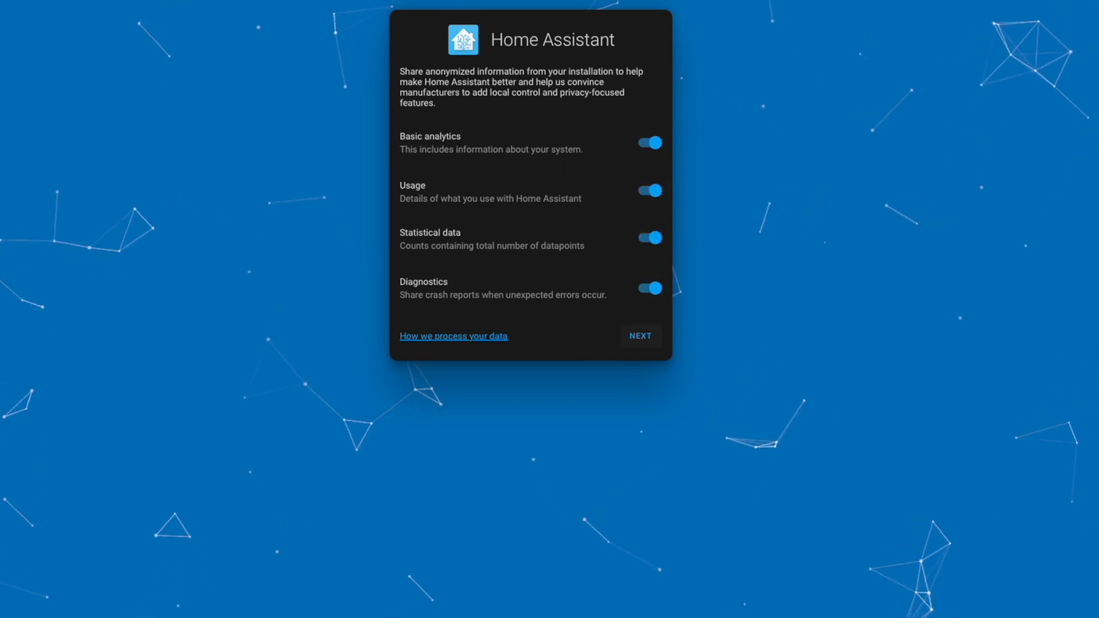
{"action": "left_click", "coordinate": [641, 335]}
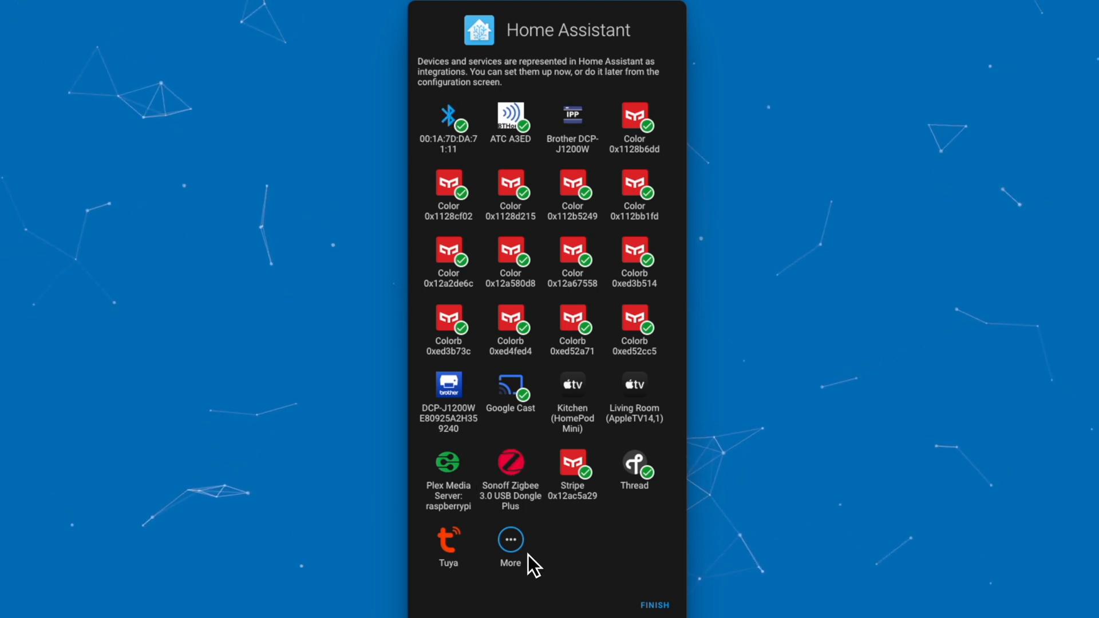
{"action": "left_click", "coordinate": [655, 606]}
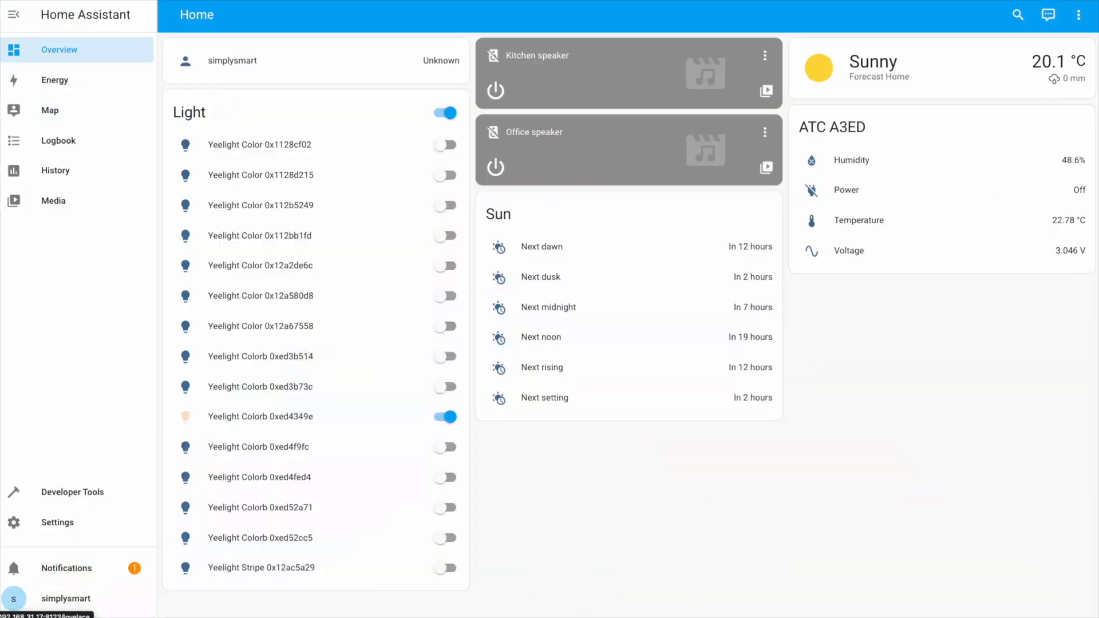
{"action": "mouse_move", "coordinate": [354, 473]}
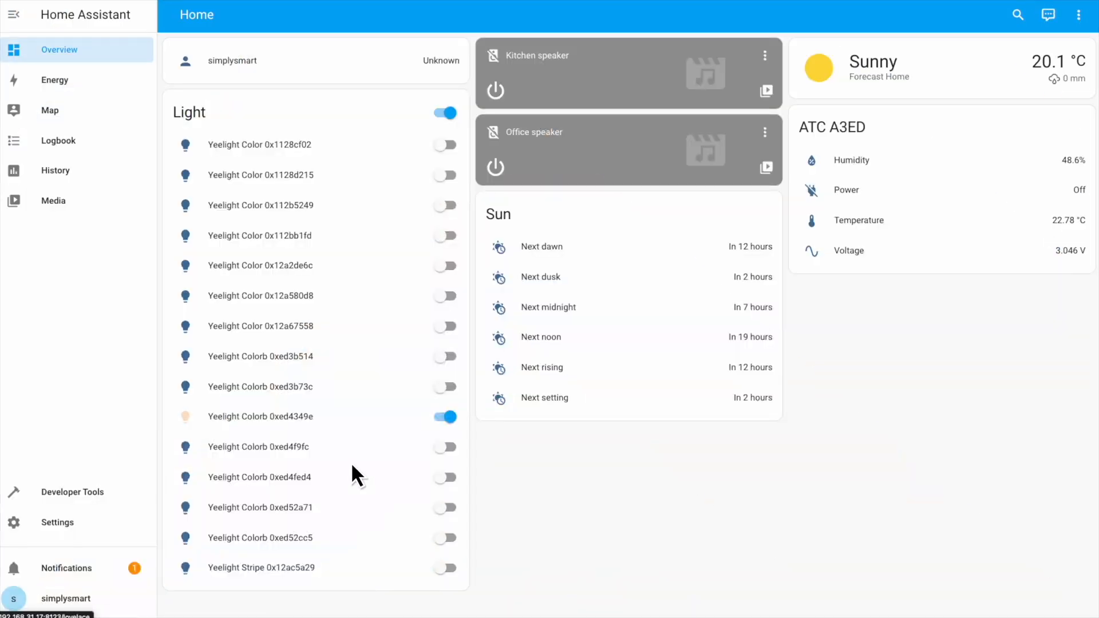
{"action": "mouse_move", "coordinate": [354, 473]}
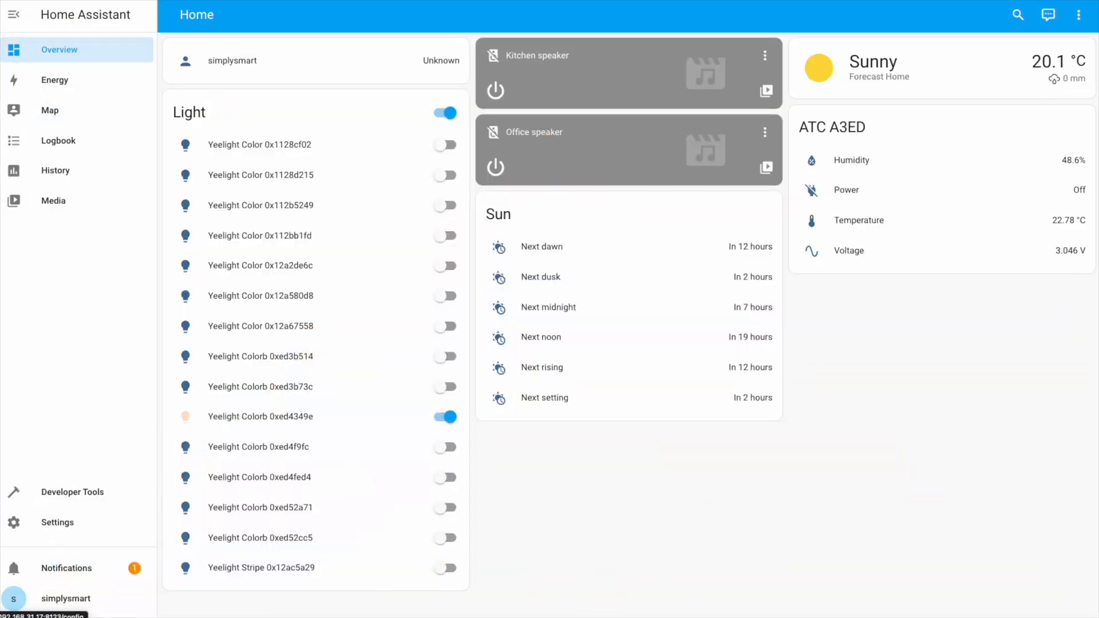
- Open Settings > Devices & Services to view the discovered integrations
{"action": "left_click", "coordinate": [57, 523]}
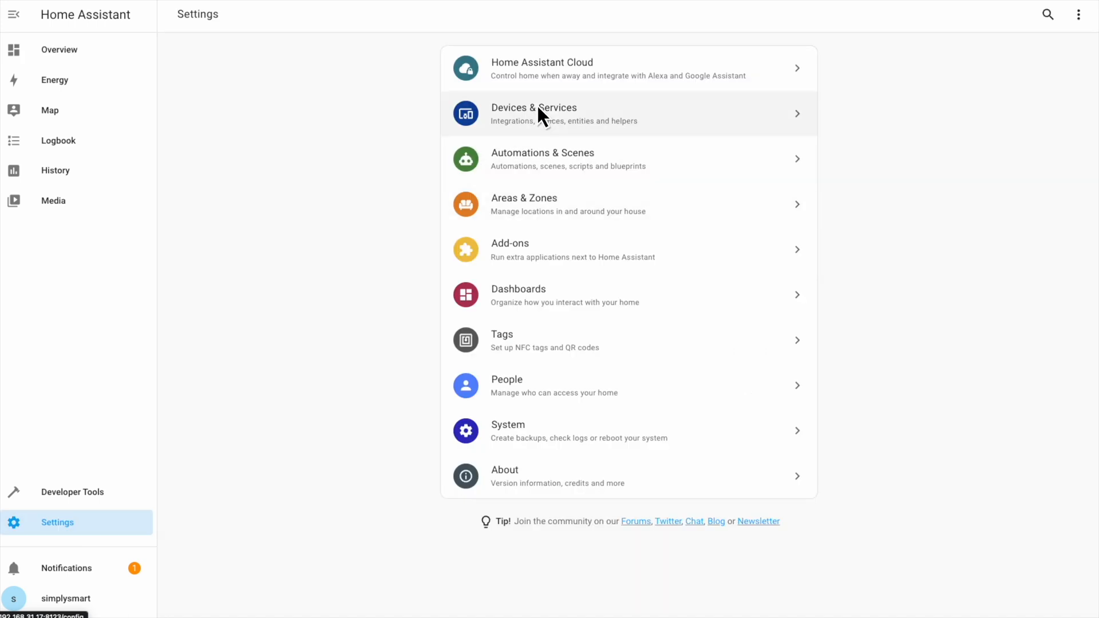
{"action": "left_click", "coordinate": [533, 112]}
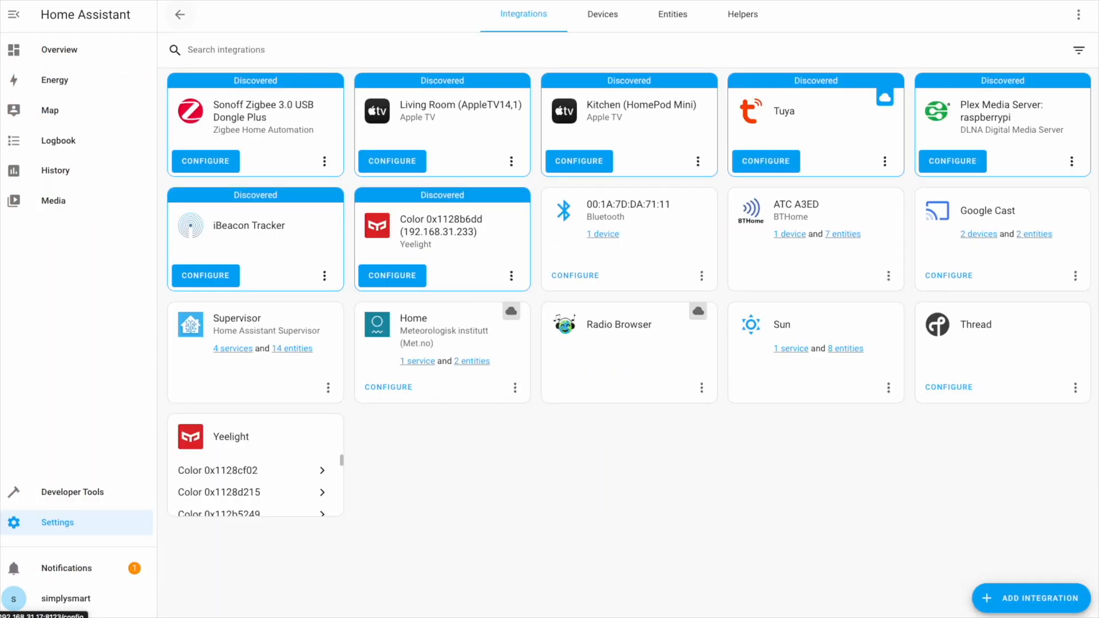
{"action": "mouse_move", "coordinate": [535, 230]}
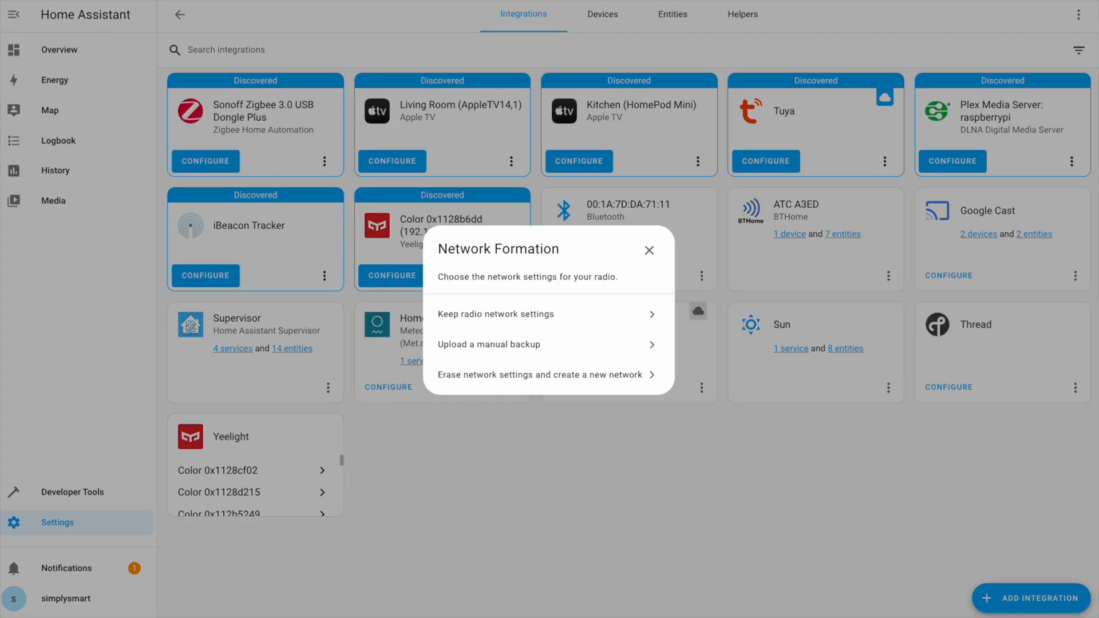
{"action": "mouse_move", "coordinate": [510, 317]}
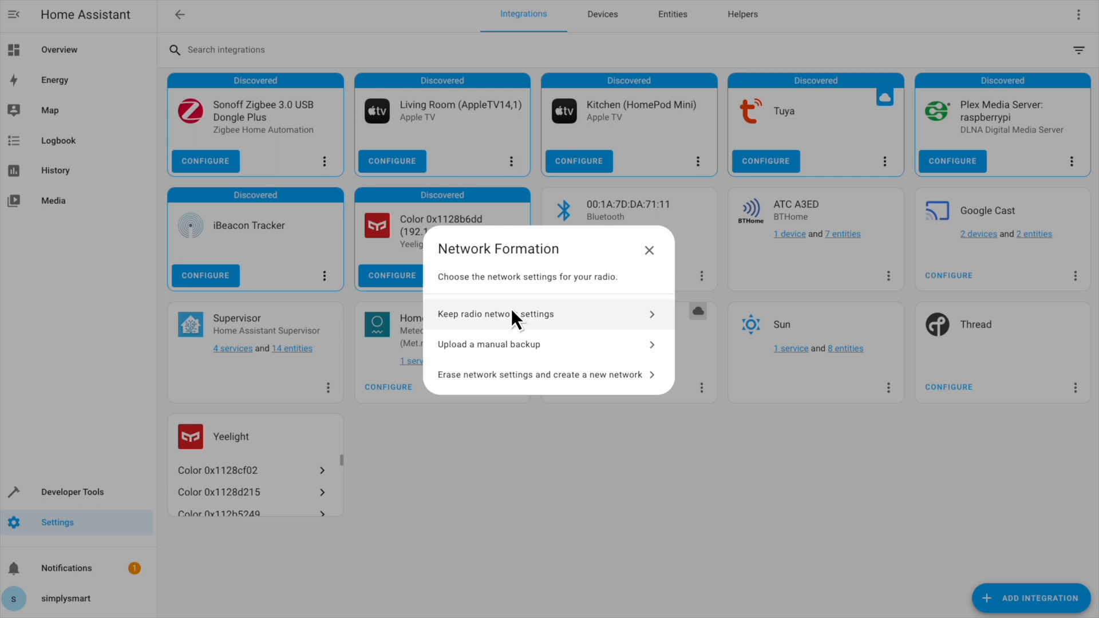
- Keep the Sonoff radio's network settings, pair the LUMI sensor, and name it 'motion'
{"action": "left_click", "coordinate": [496, 314]}
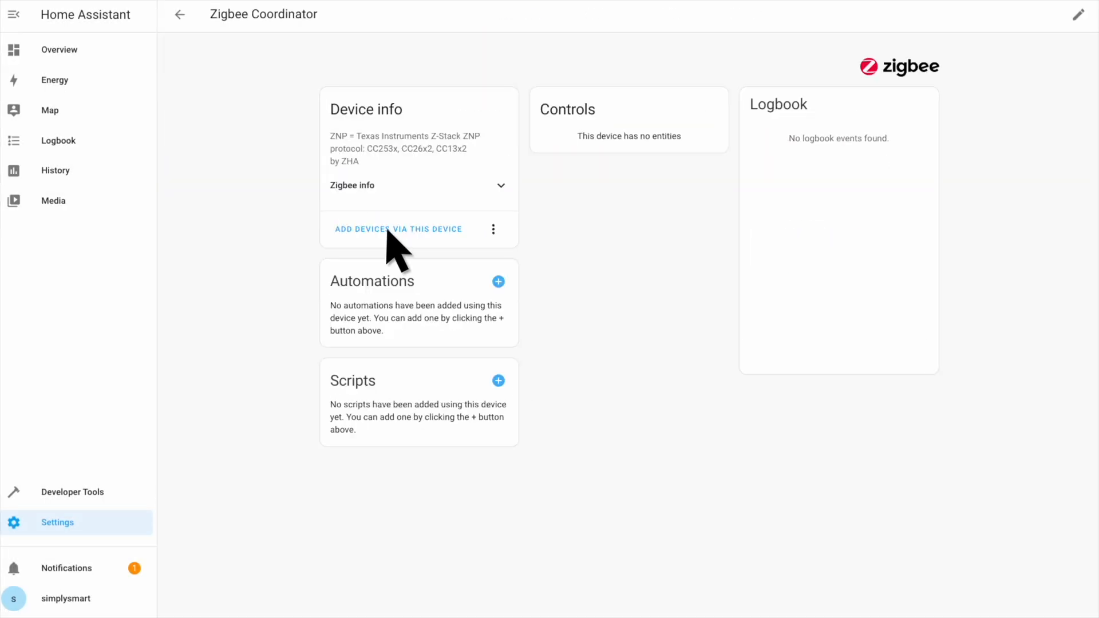
{"action": "left_click", "coordinate": [399, 229]}
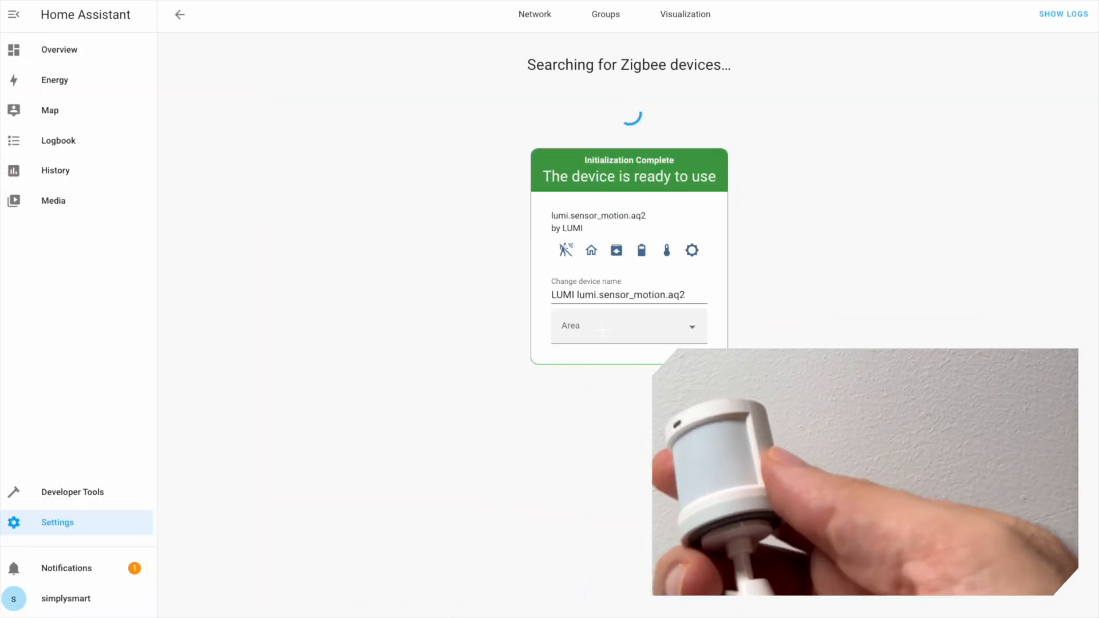
{"action": "type", "text": "motion"}
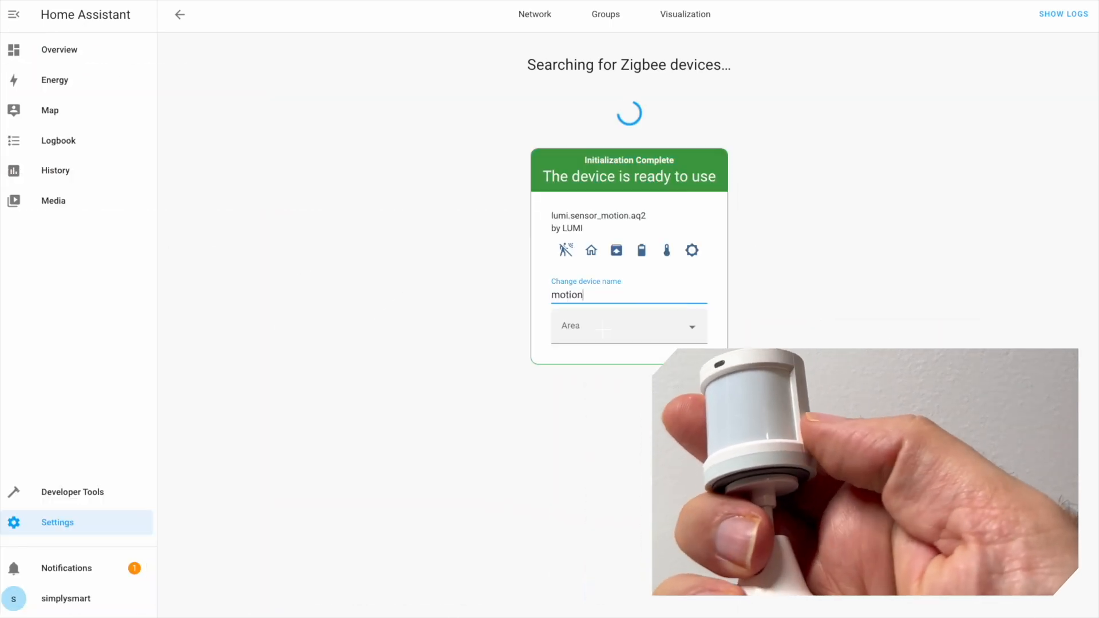